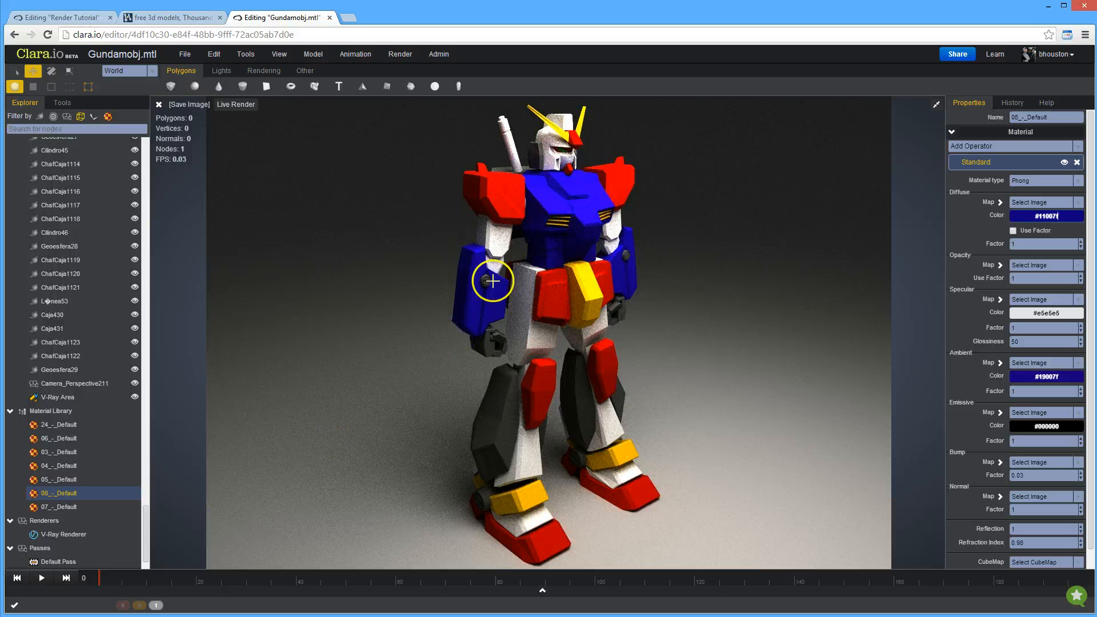
pyautogui.moveTo(384, 265)
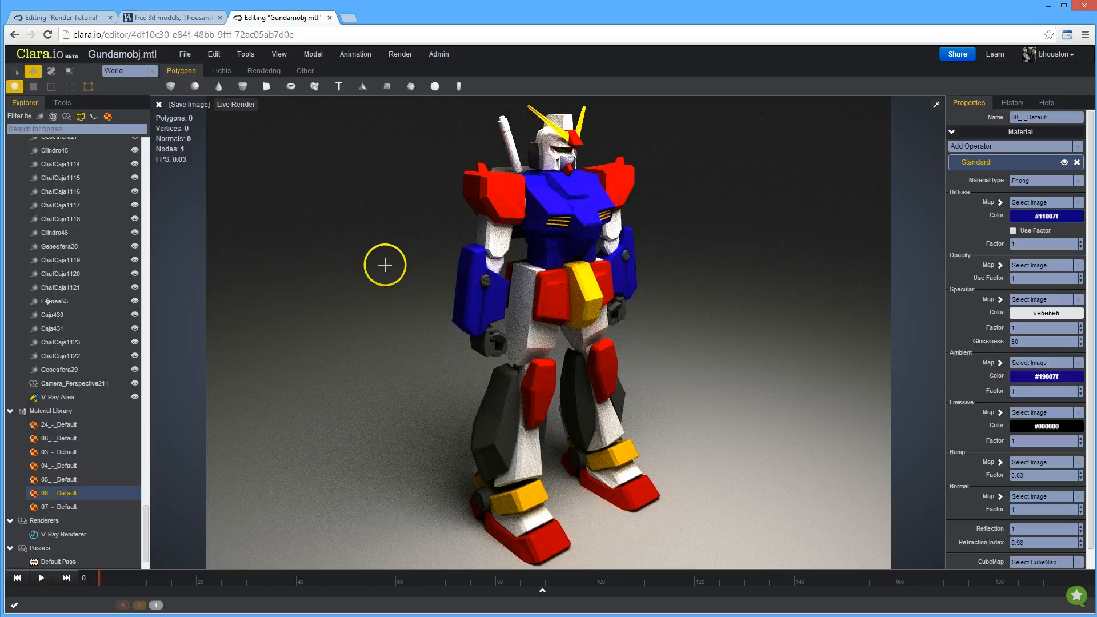
# Step: Open the free Gundam 3D Model download page from the CreativeCrash results
pyautogui.click(172, 17)
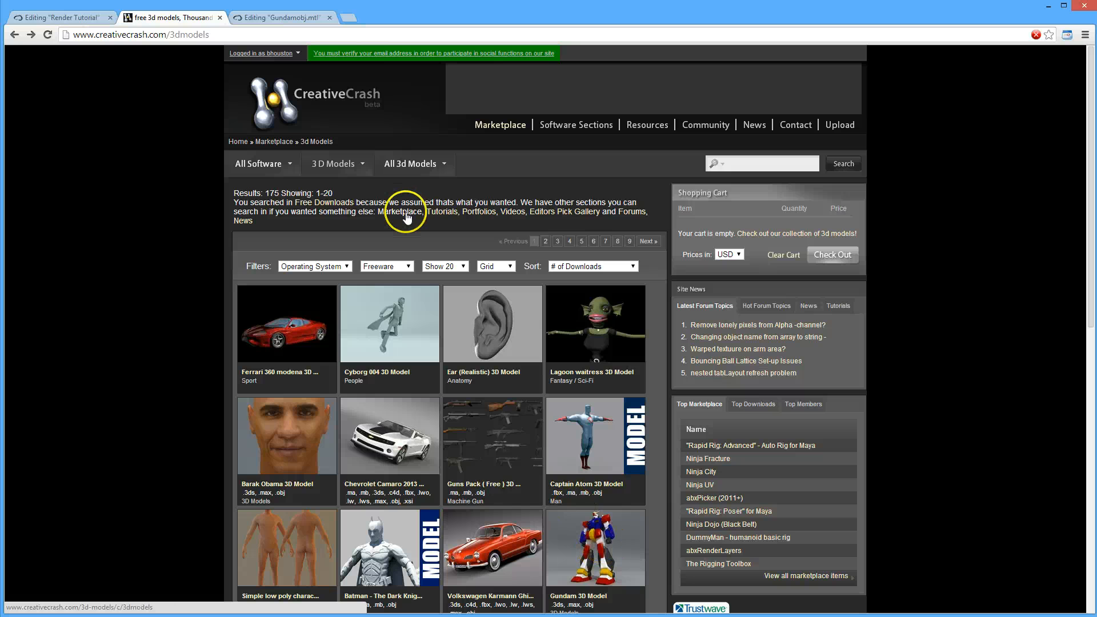
pyautogui.click(594, 548)
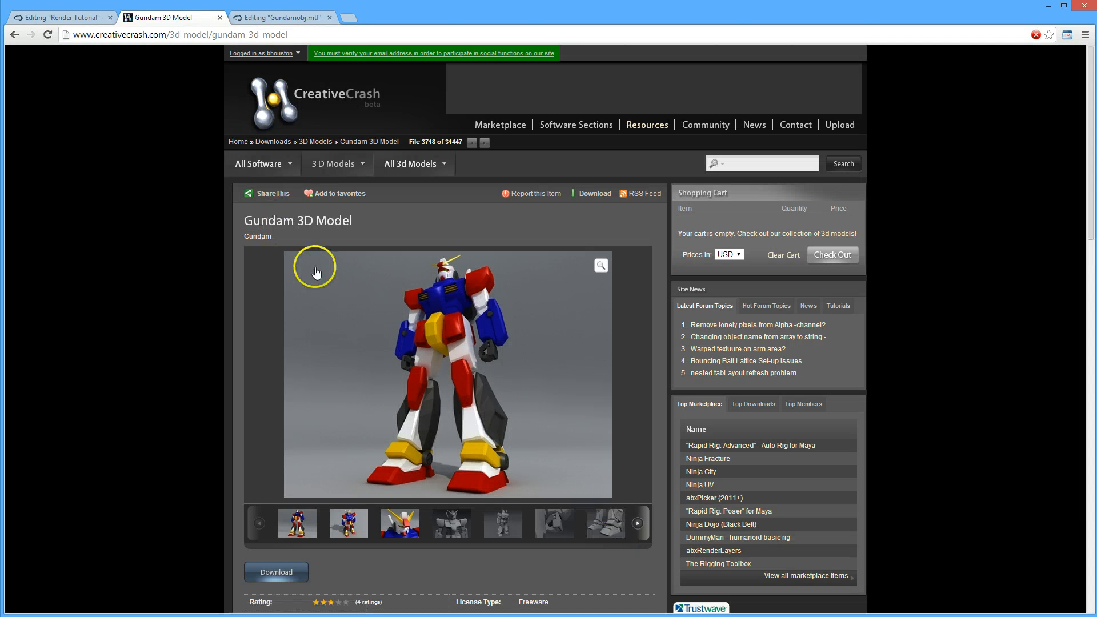
pyautogui.moveTo(161, 272)
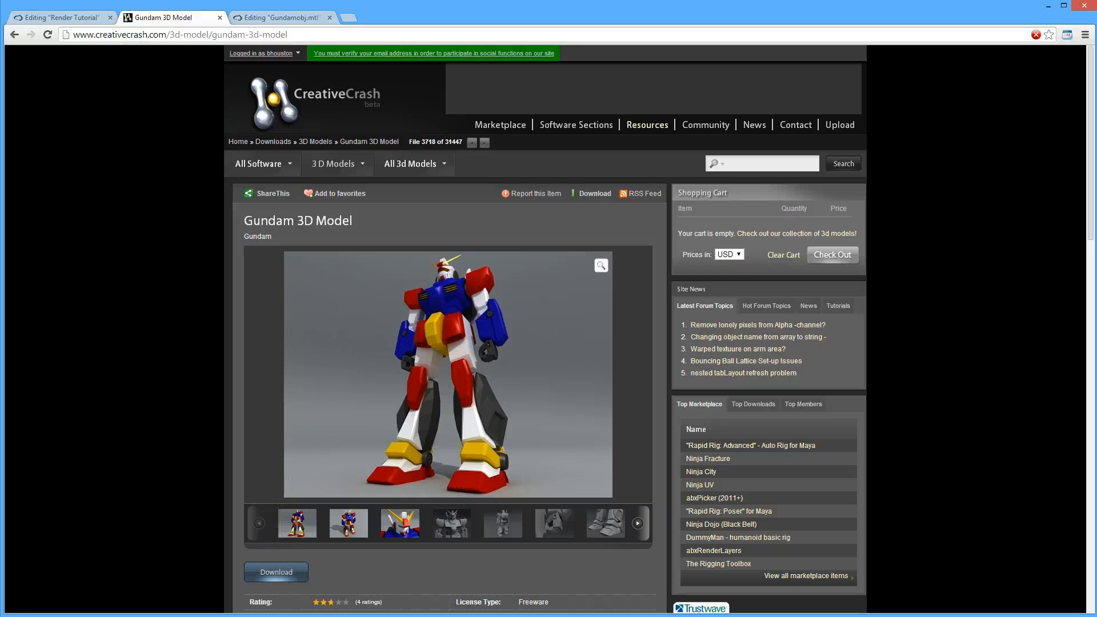
# Step: Return to the 'Editing Render Tutorial' scene in Clara.io
pyautogui.click(59, 16)
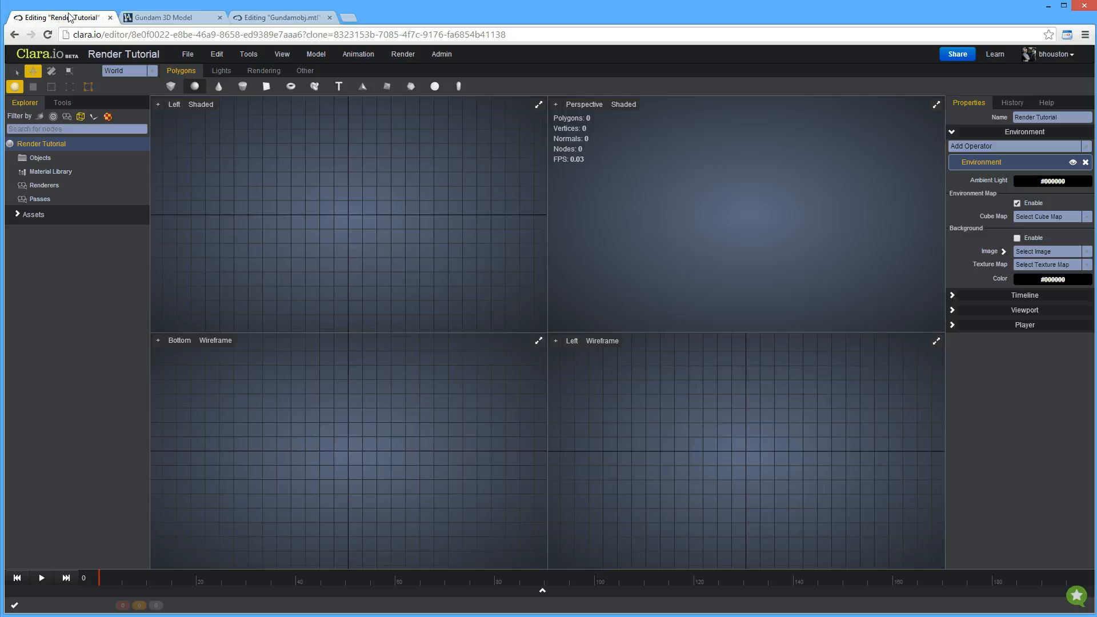
pyautogui.moveTo(68, 18)
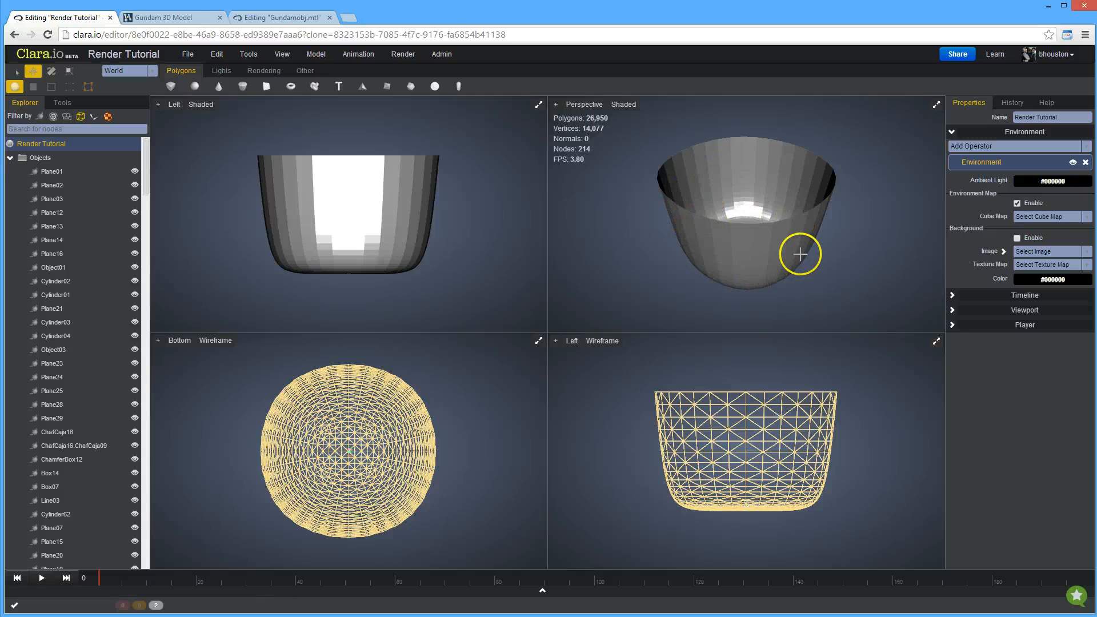
pyautogui.moveTo(800, 254)
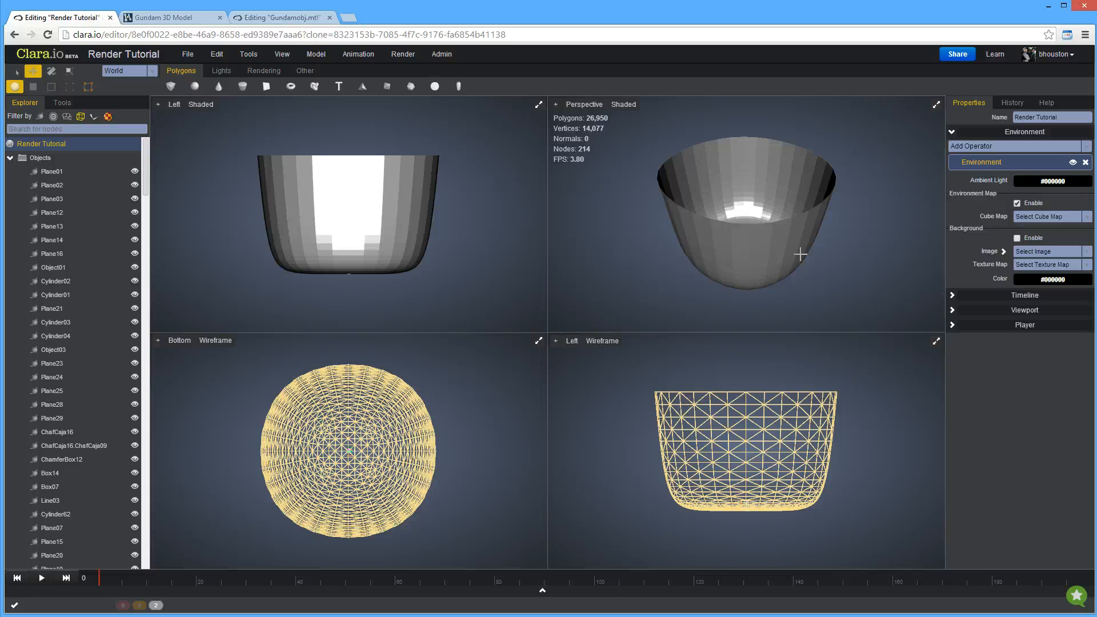
# Step: Hide the Plane12 backdrop, deselect it, and select a piece of the Gundam model
pyautogui.click(51, 212)
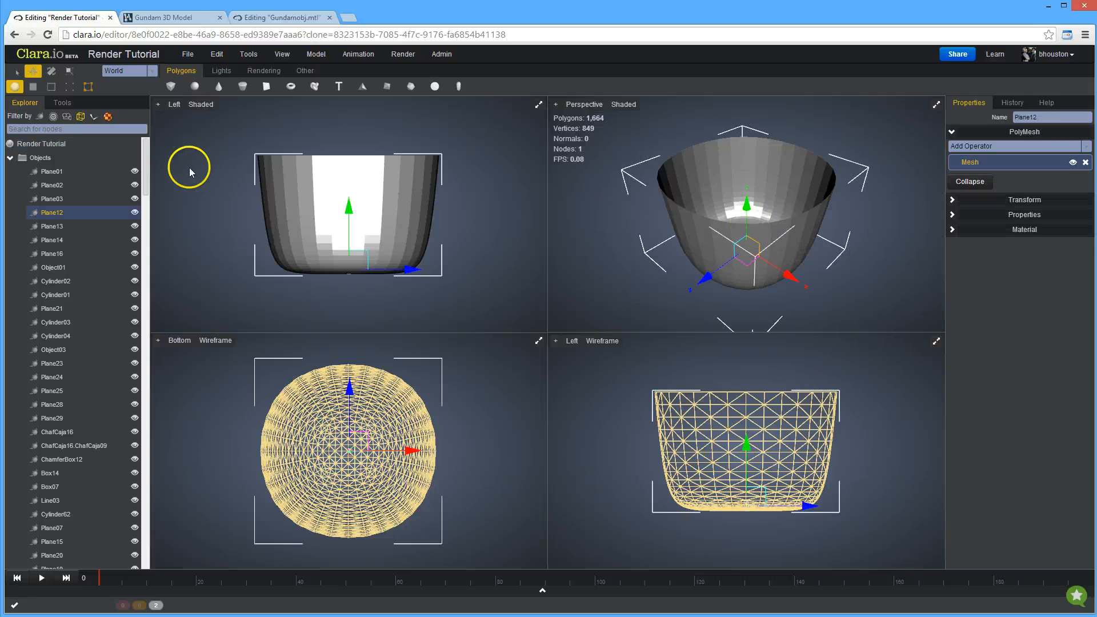
pyautogui.moveTo(346, 210)
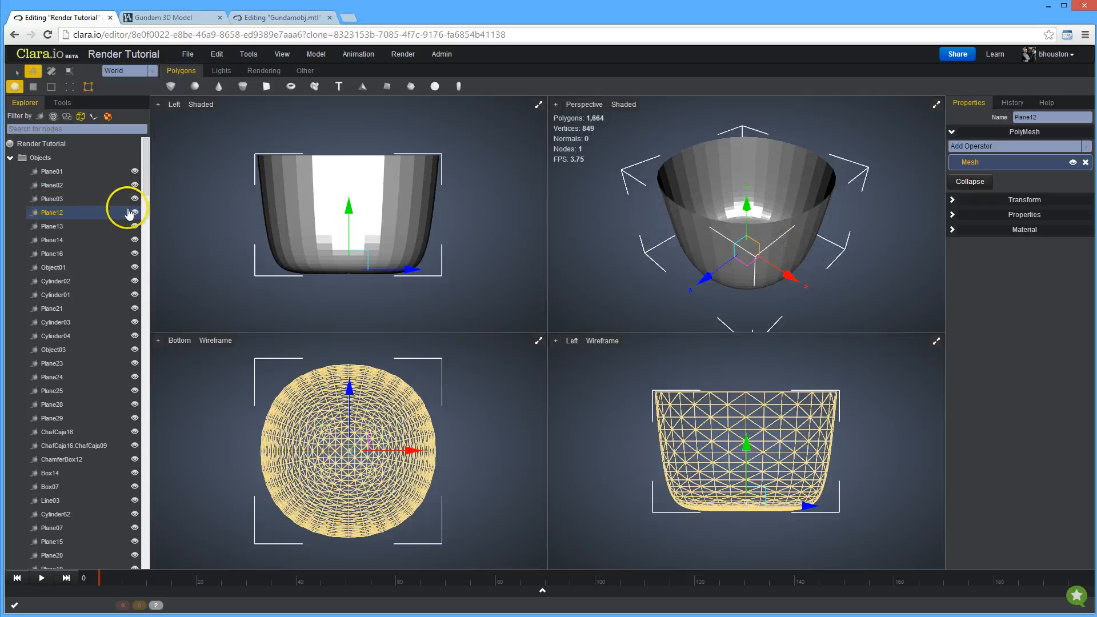
pyautogui.click(134, 212)
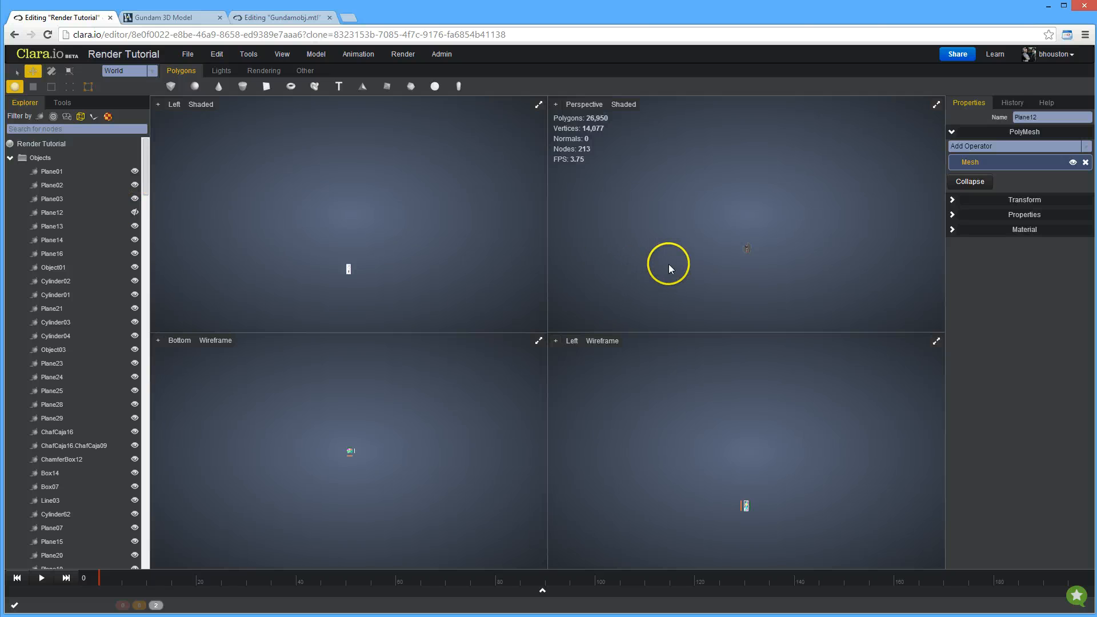
pyautogui.click(41, 143)
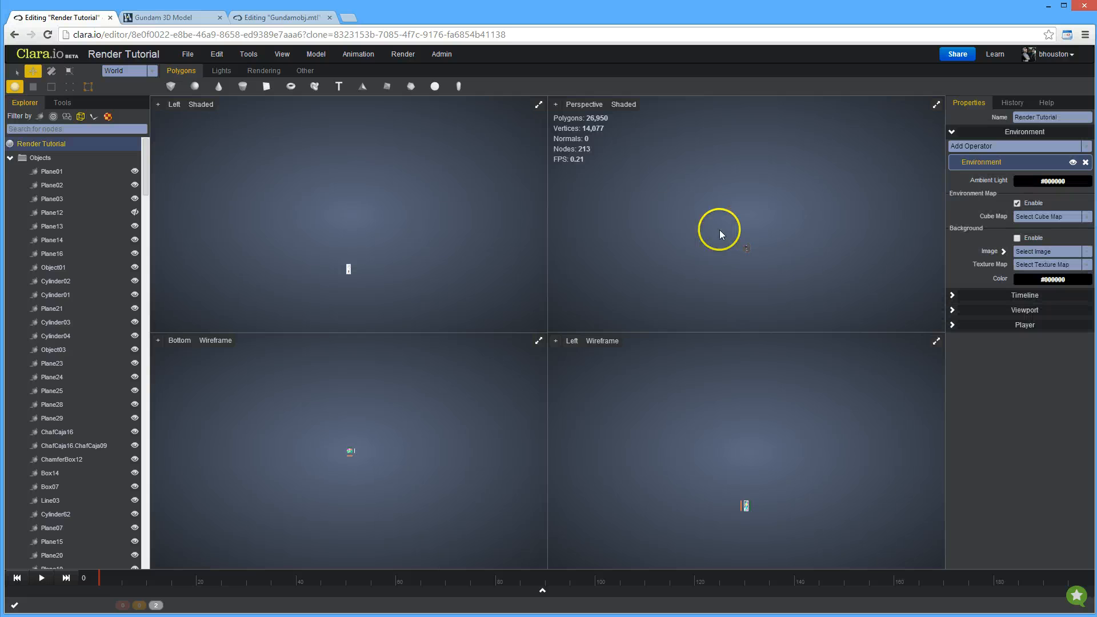
pyautogui.moveTo(741, 262)
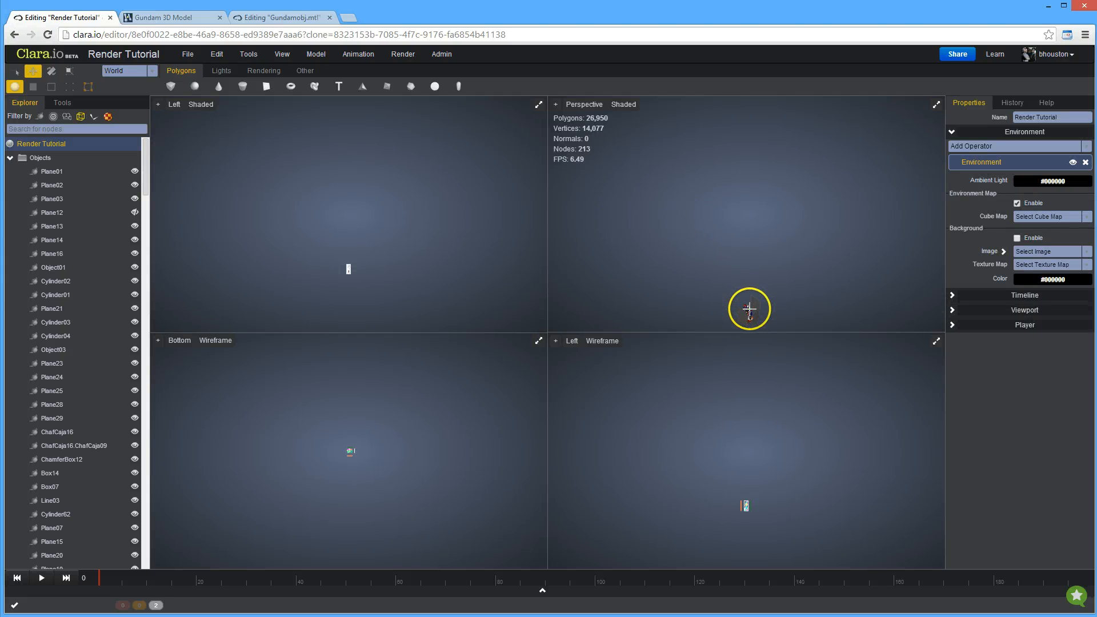
pyautogui.click(53, 349)
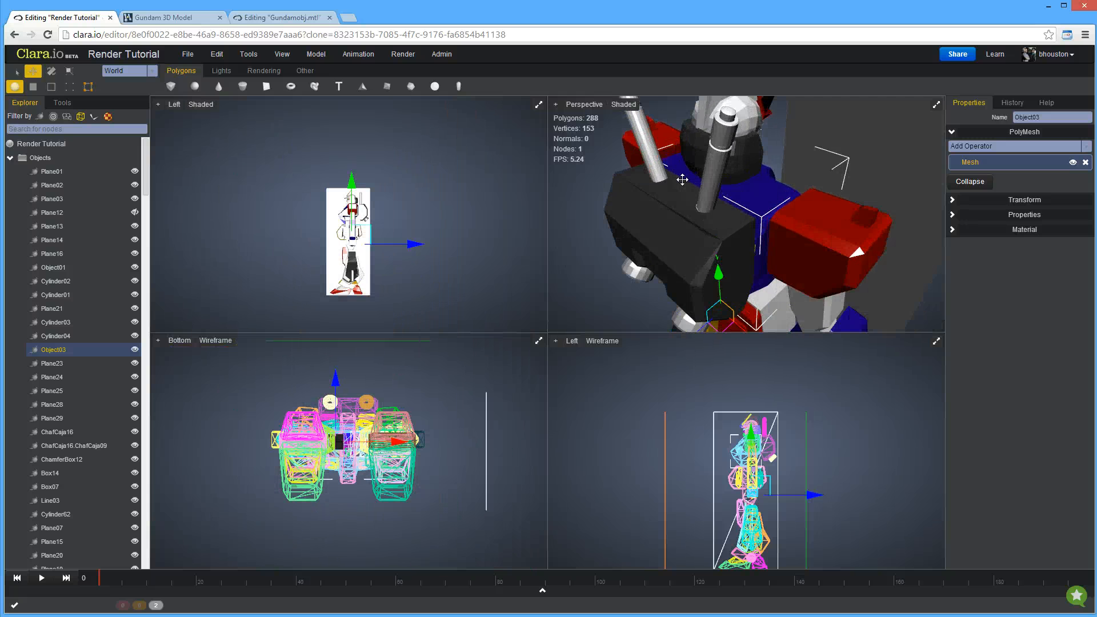
# Step: Delete the stray grey planes behind the robot, then zoom in on its head
pyautogui.moveTo(682, 180); pyautogui.dragTo(839, 174)
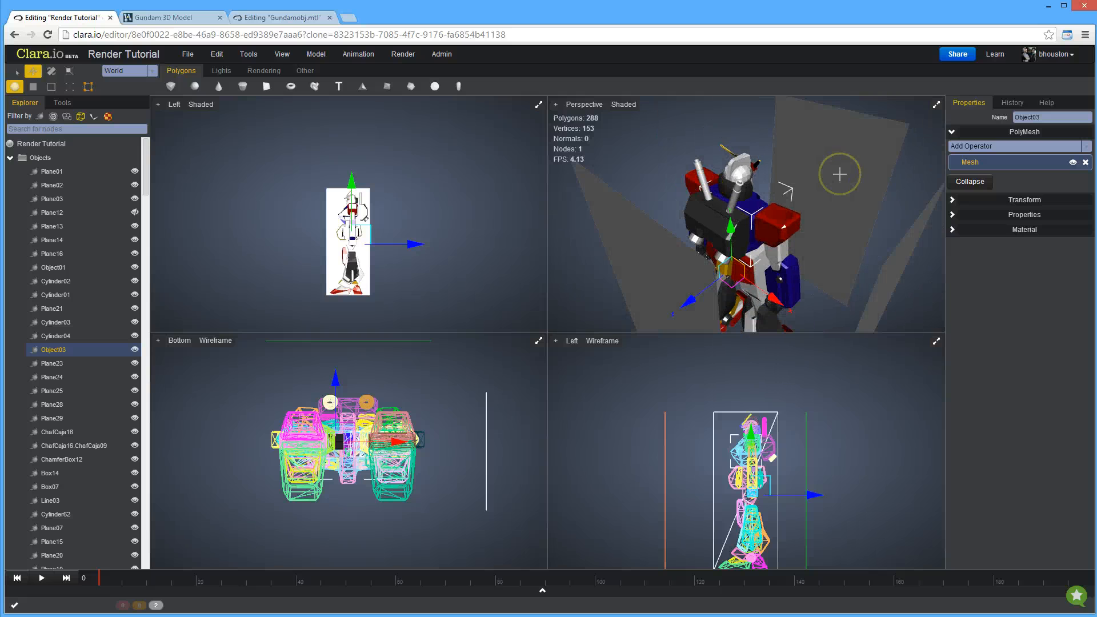
pyautogui.click(52, 198)
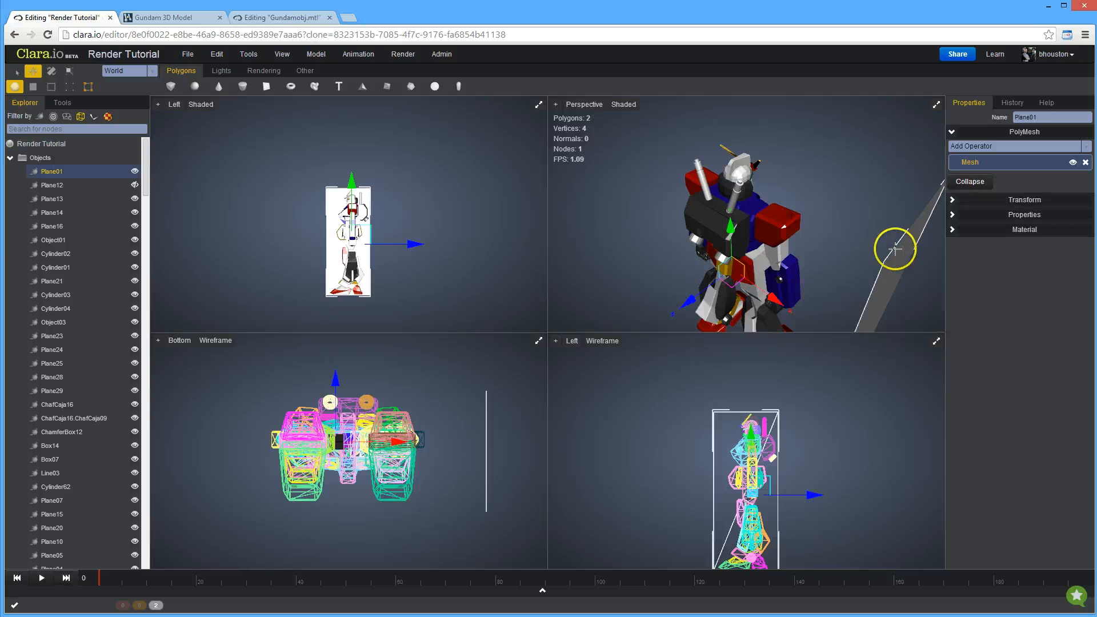
pyautogui.click(42, 143)
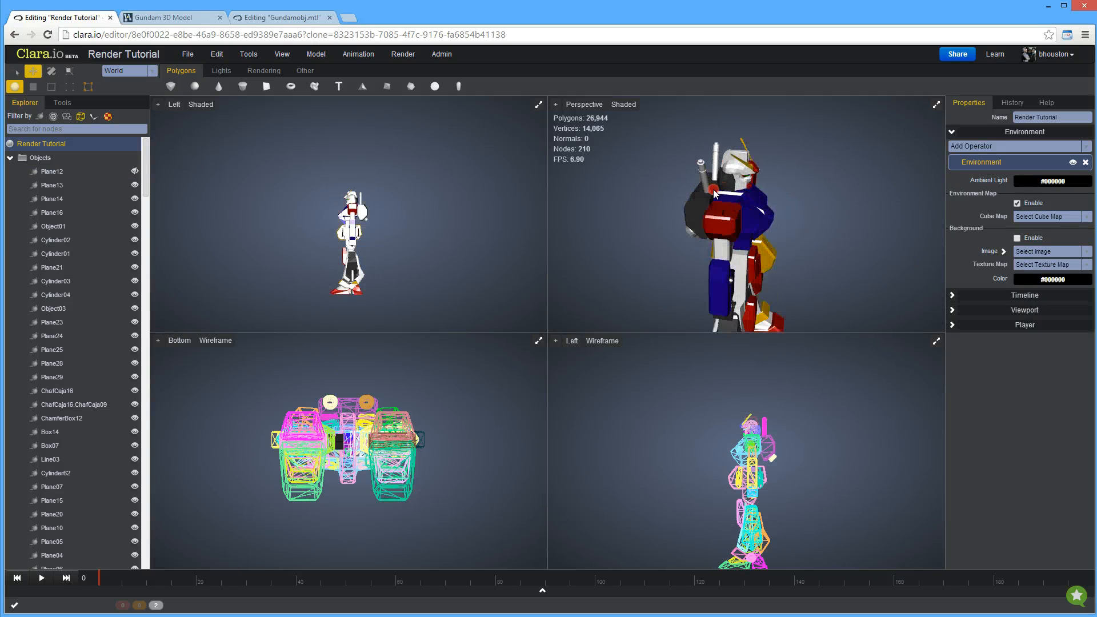
pyautogui.moveTo(714, 196); pyautogui.dragTo(707, 210)
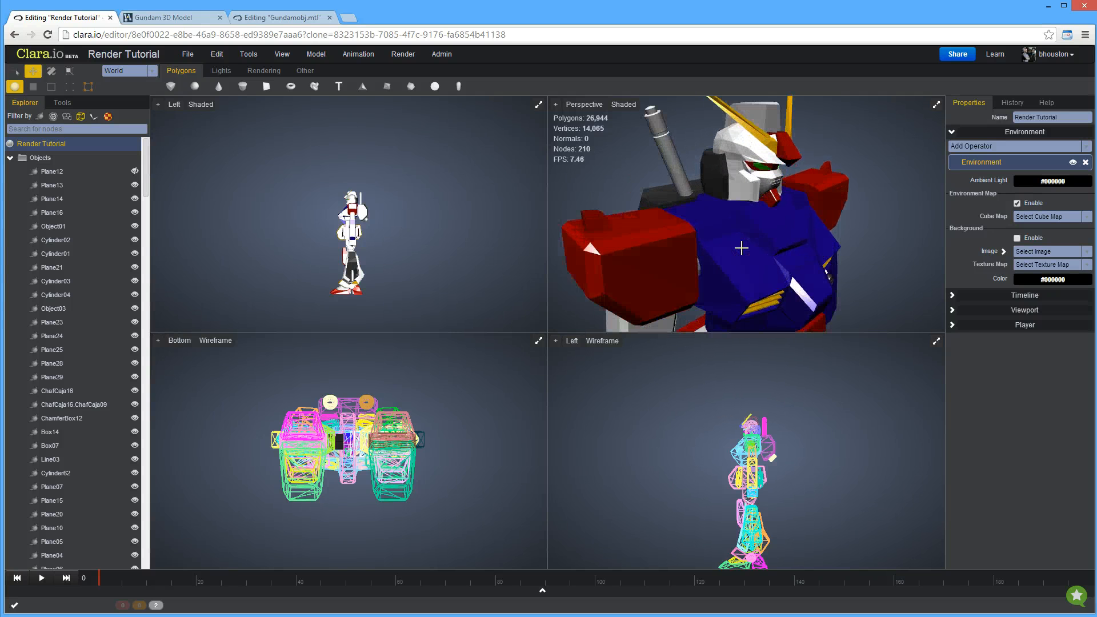
# Step: Add Auto Smooth to Cylinder02 with a smooth angle of 50
pyautogui.click(56, 240)
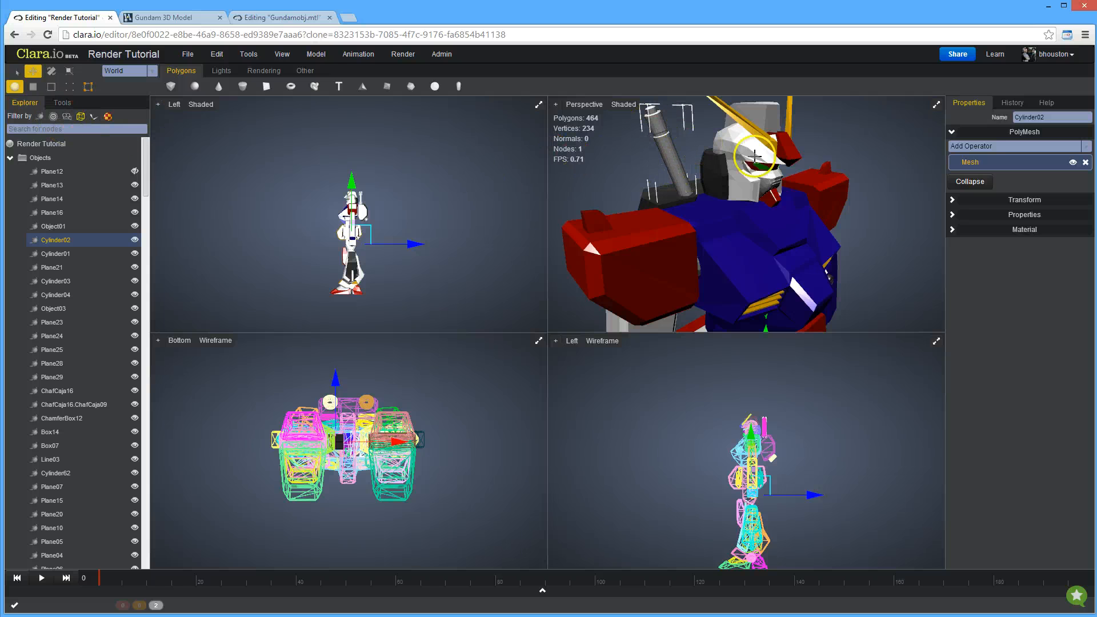
pyautogui.click(61, 103)
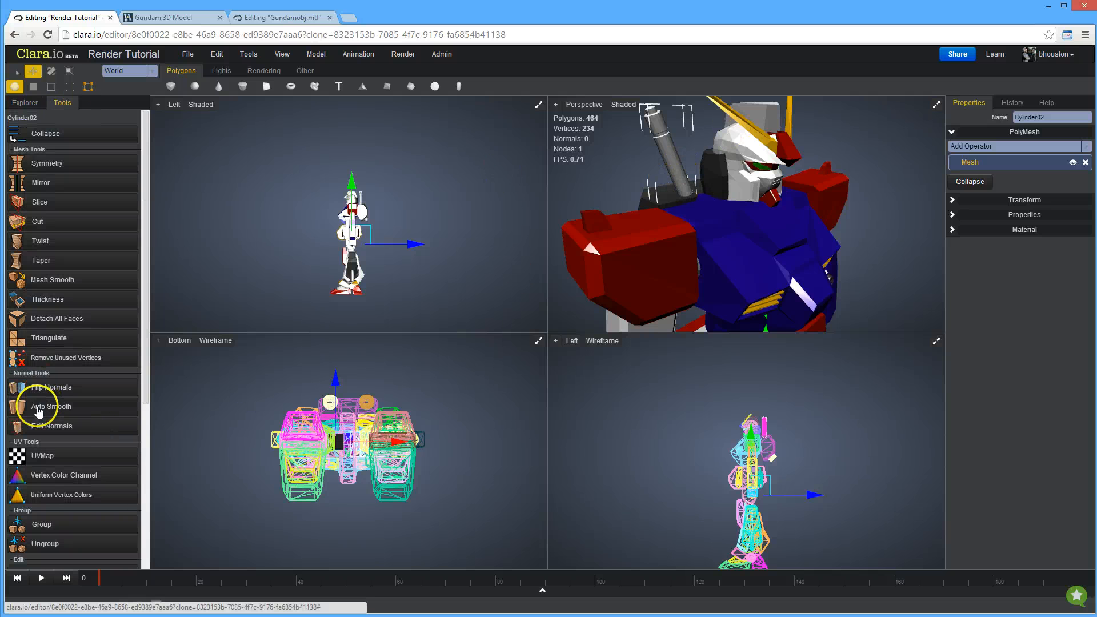
pyautogui.click(51, 406)
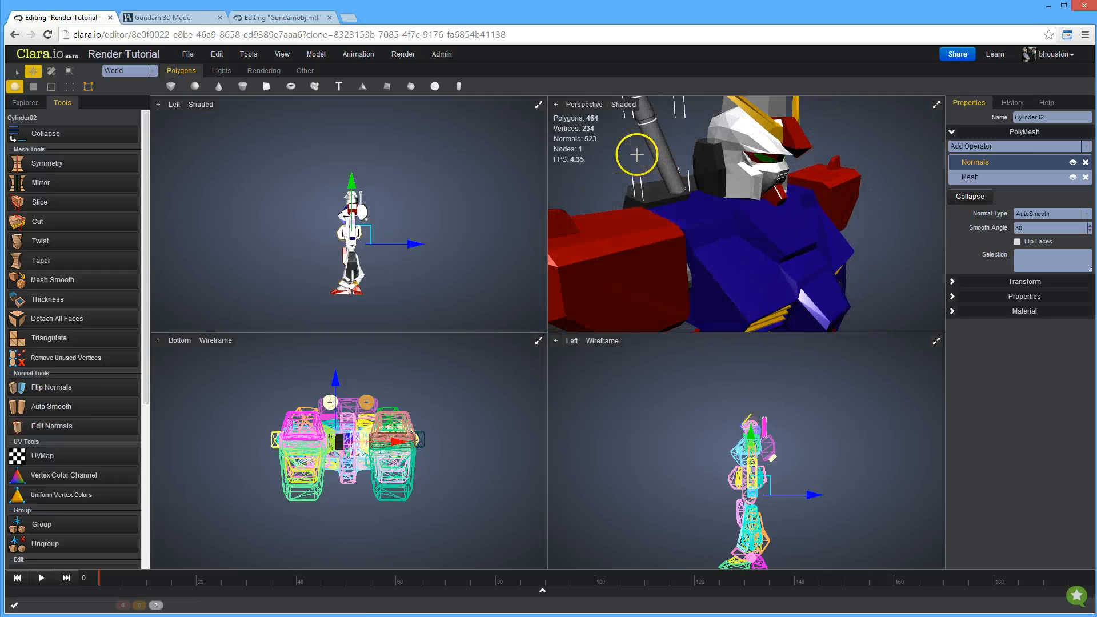
pyautogui.click(1050, 227)
pyautogui.write('4')
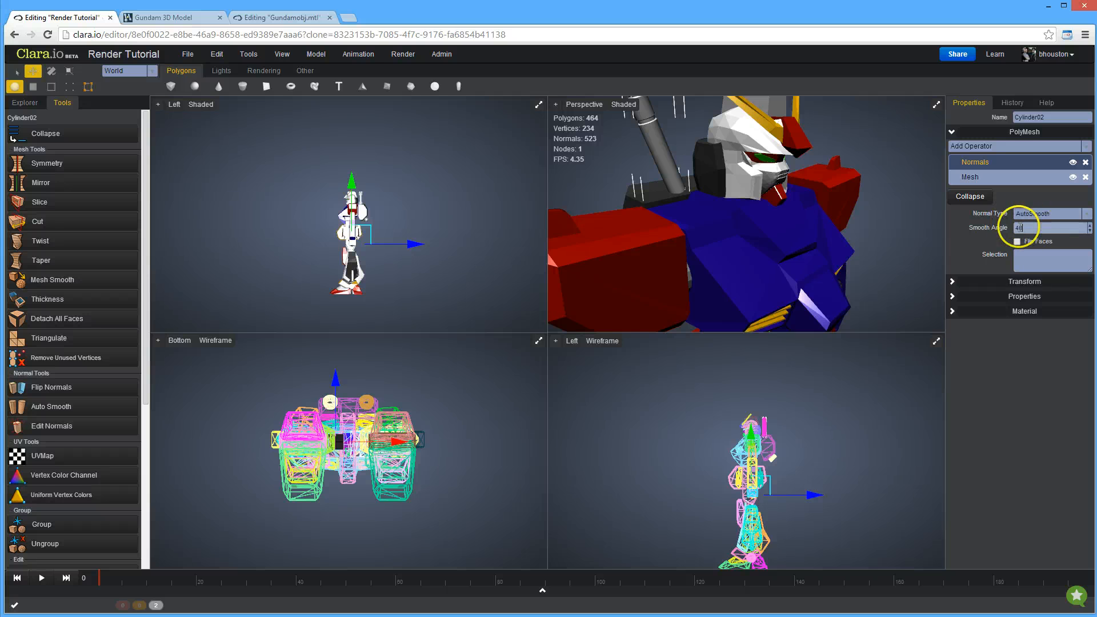
pyautogui.write('50')
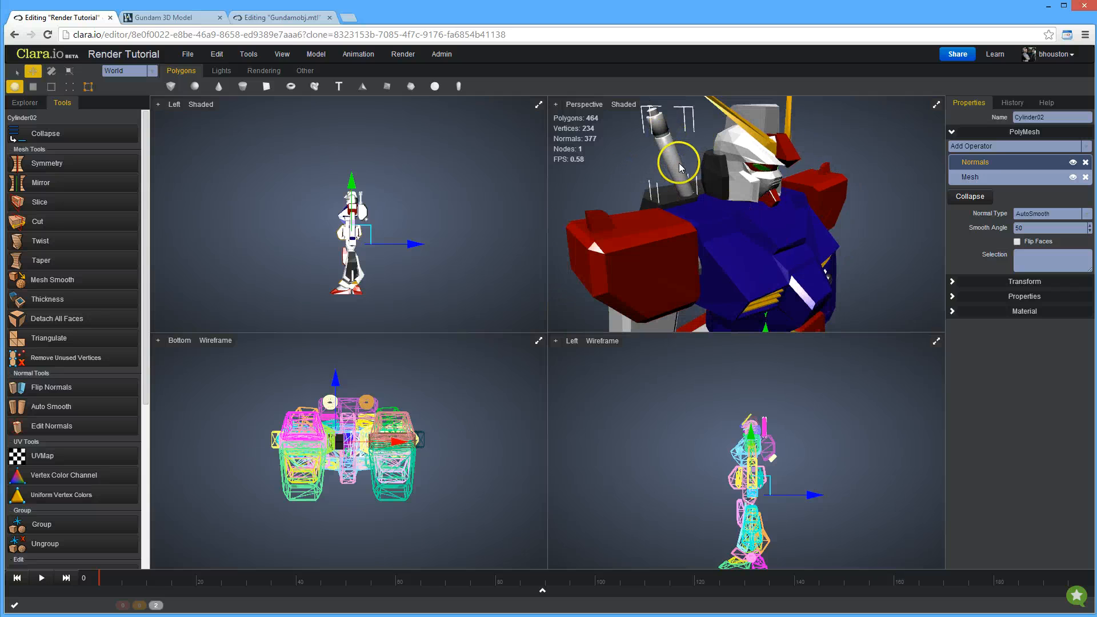
pyautogui.moveTo(686, 166)
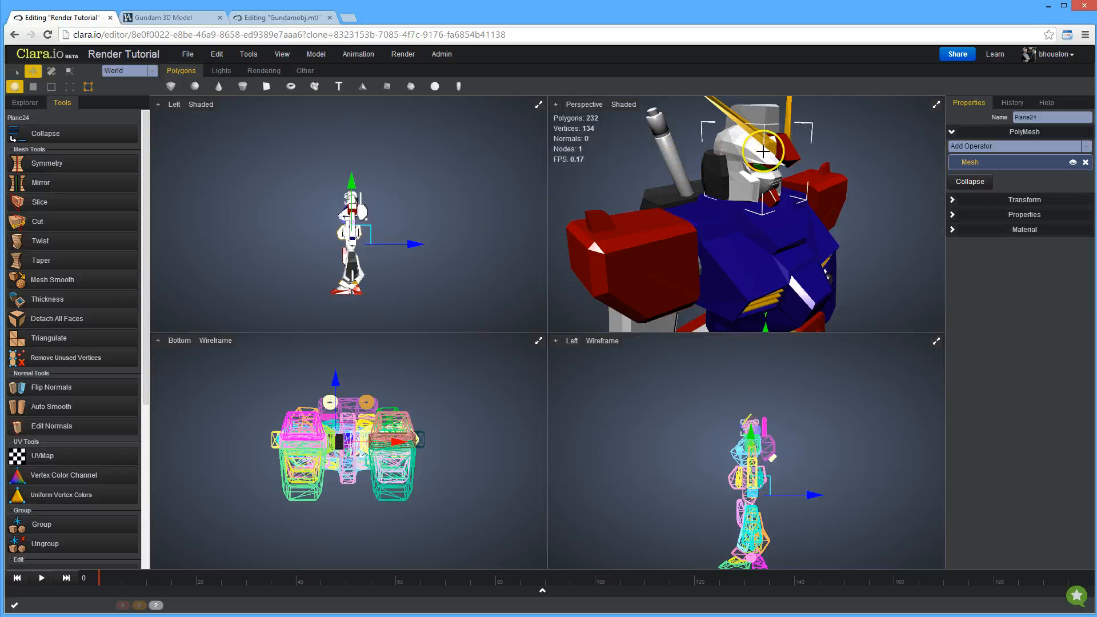
# Step: Apply Auto Smooth to Plane24, keeping the smooth angle at 50
pyautogui.click(50, 407)
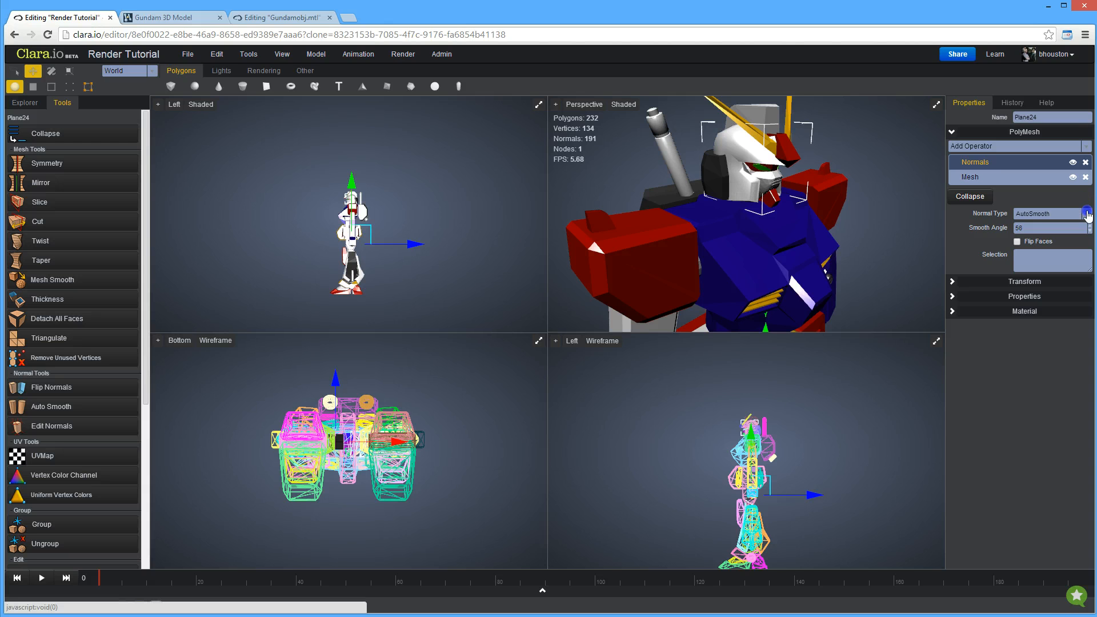
pyautogui.click(1086, 225)
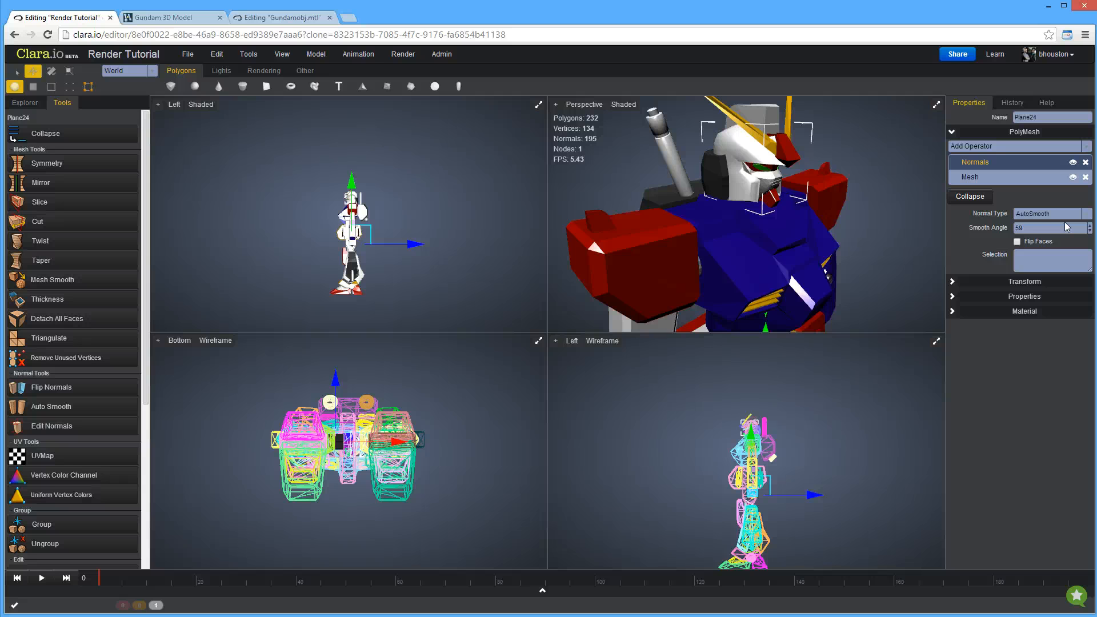
pyautogui.click(1042, 227)
pyautogui.write('50')
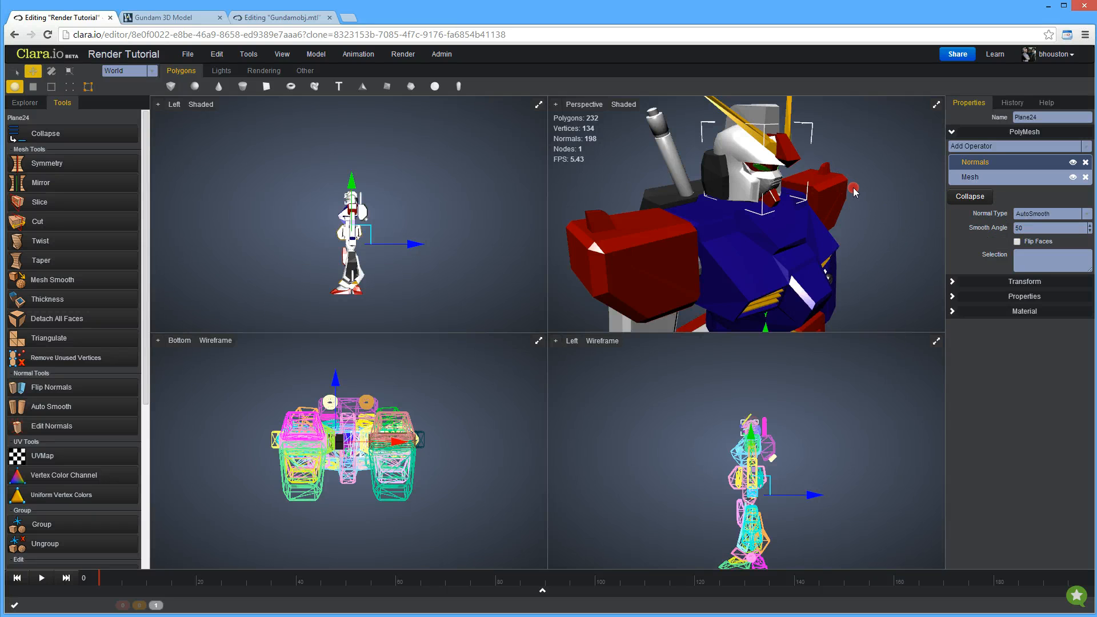
pyautogui.moveTo(853, 193); pyautogui.dragTo(822, 184)
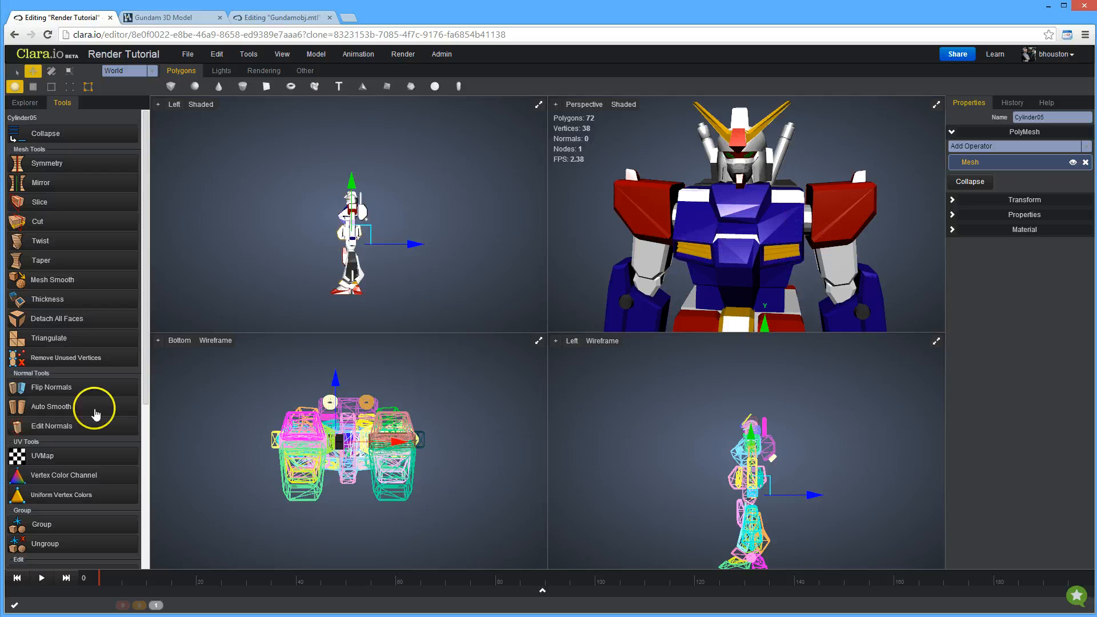
# Step: Auto-smooth Cylinder01, Cylinder63, Plane35 and Plane47 one after another
pyautogui.click(51, 406)
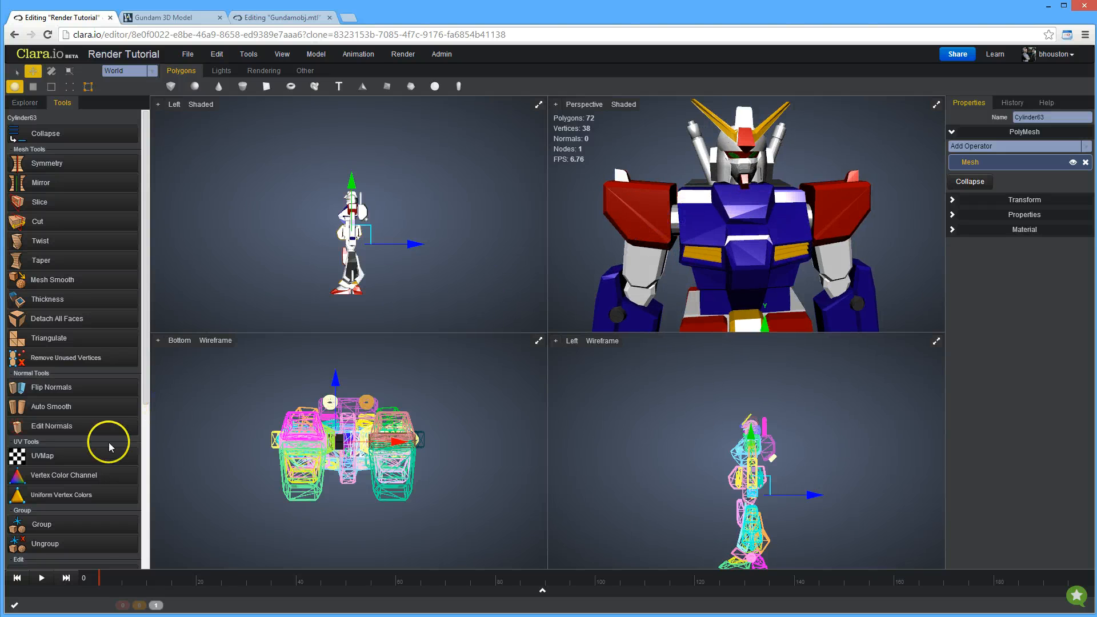
pyautogui.click(51, 406)
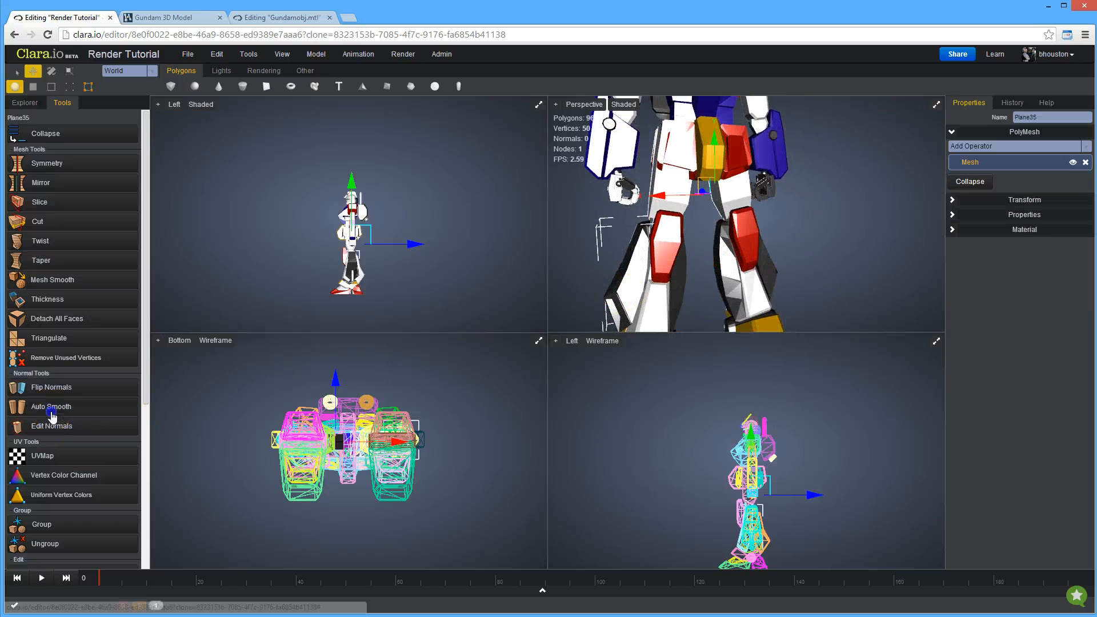
pyautogui.click(50, 406)
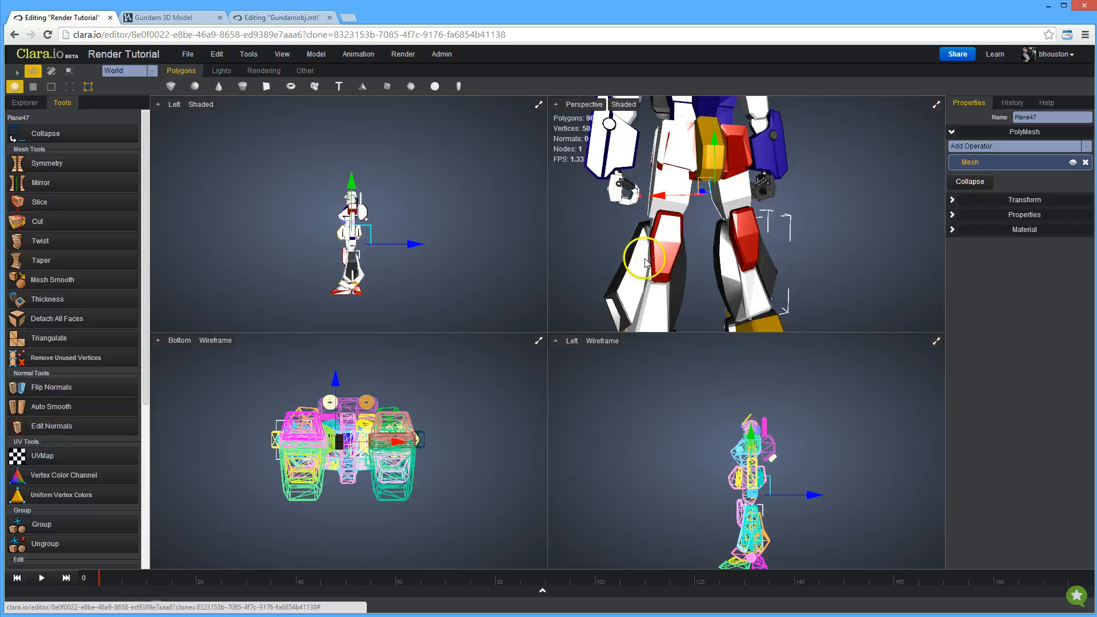
pyautogui.click(50, 406)
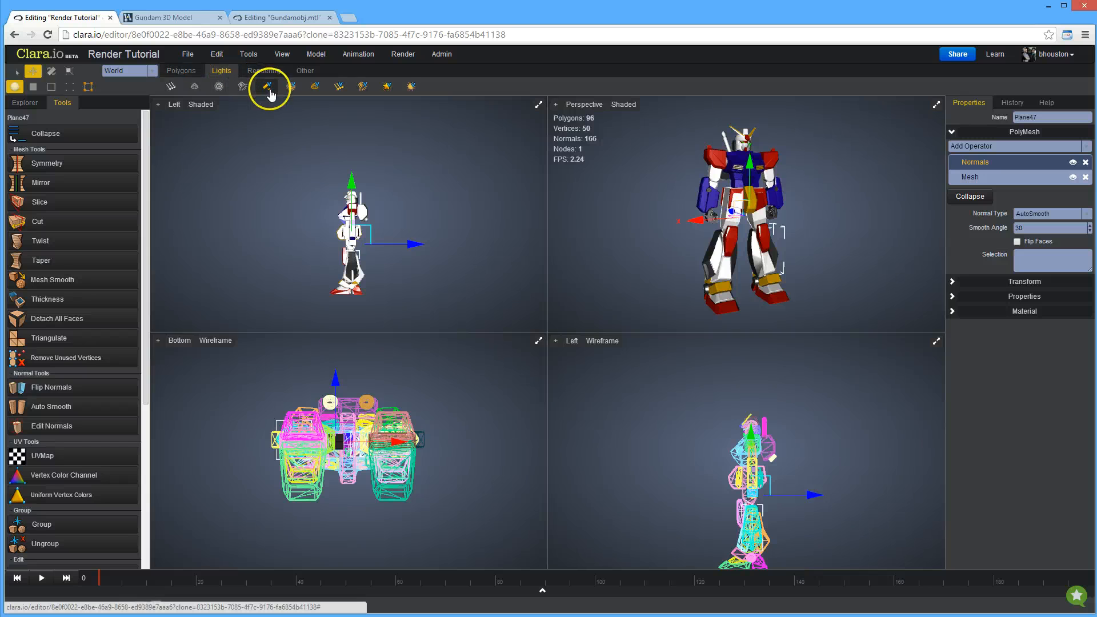
# Step: Add a V-Ray Area light, tilt it downward and raise it above the robot
pyautogui.click(266, 87)
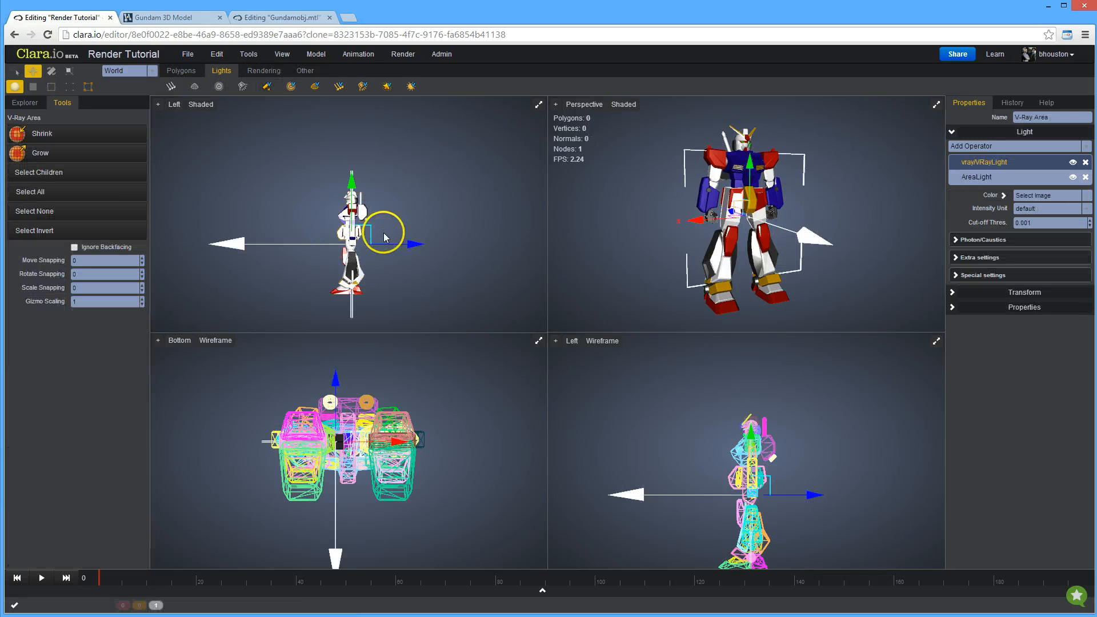
pyautogui.click(32, 71)
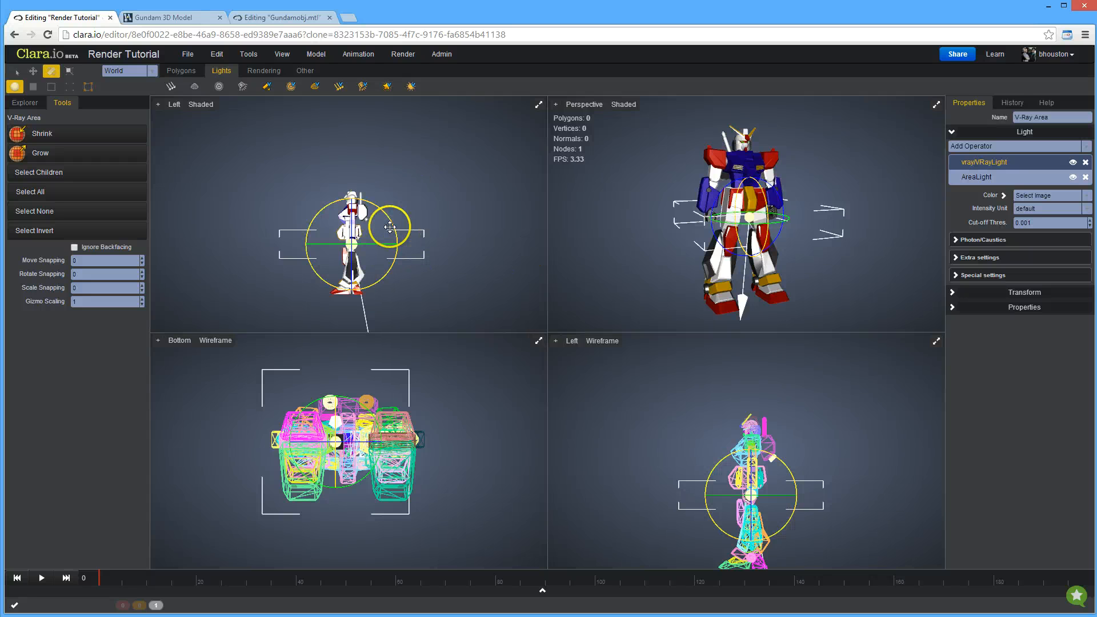
pyautogui.click(32, 71)
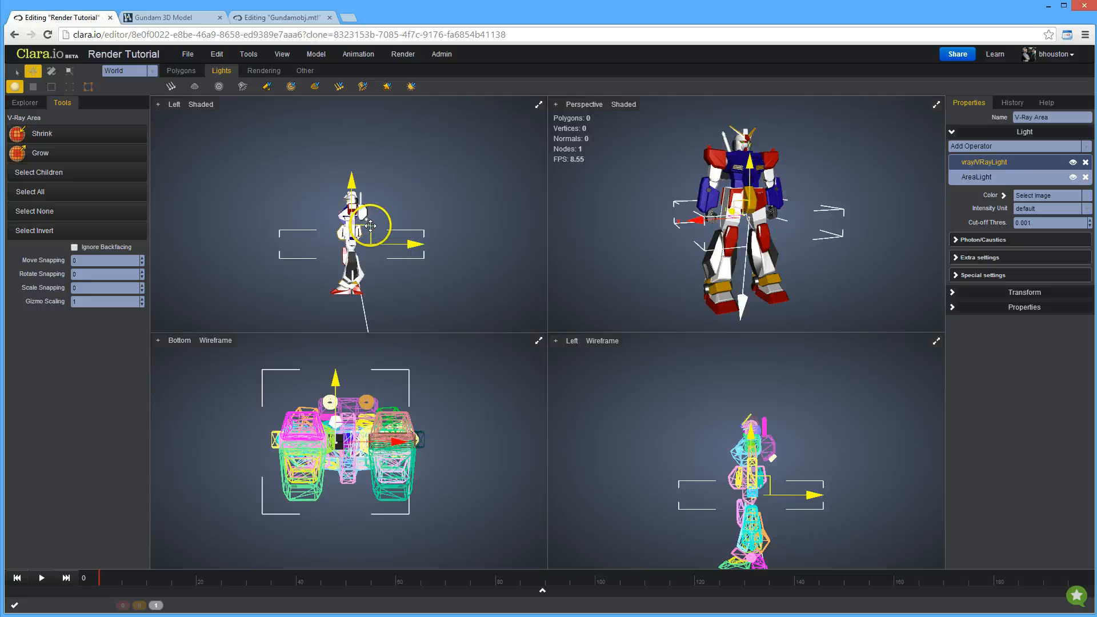
pyautogui.moveTo(371, 224); pyautogui.dragTo(329, 105)
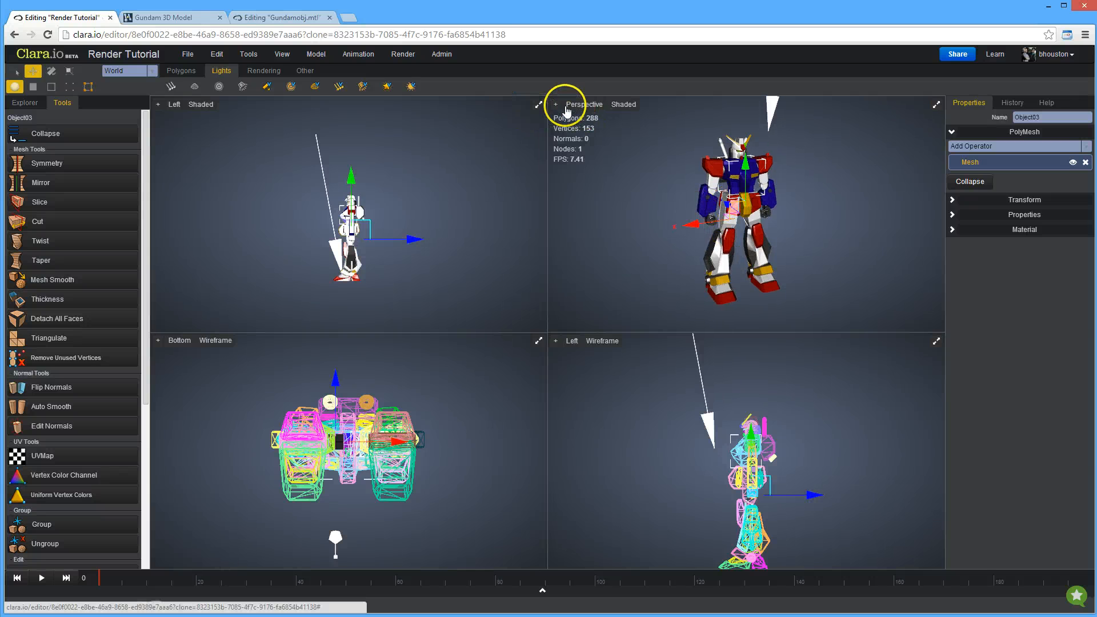
# Step: Create a camera from the current perspective view of the robot
pyautogui.click(555, 104)
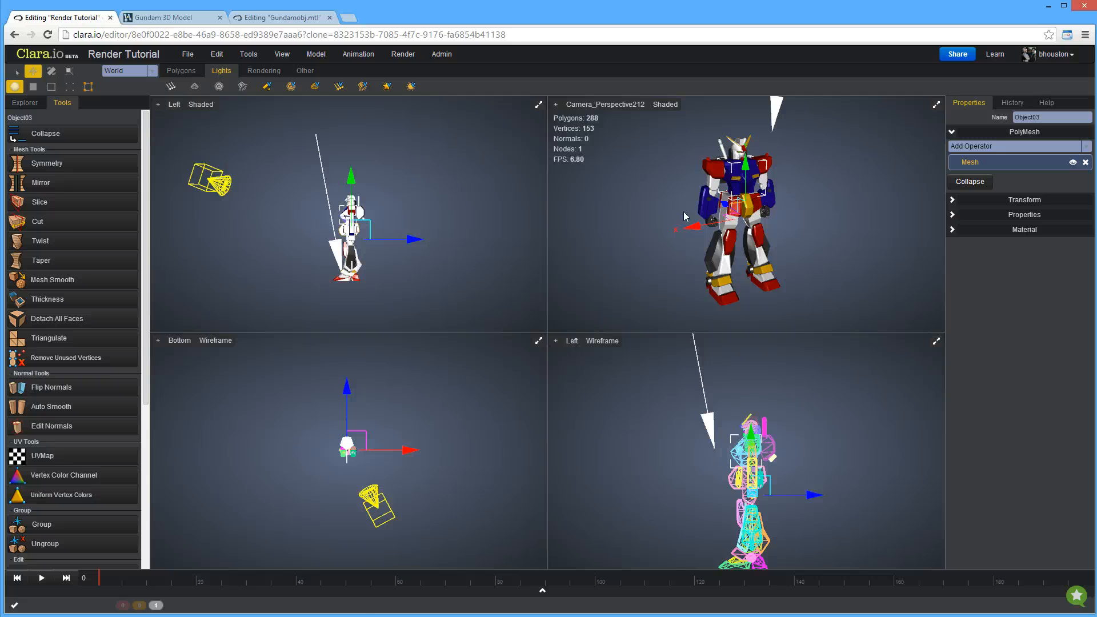
pyautogui.click(663, 104)
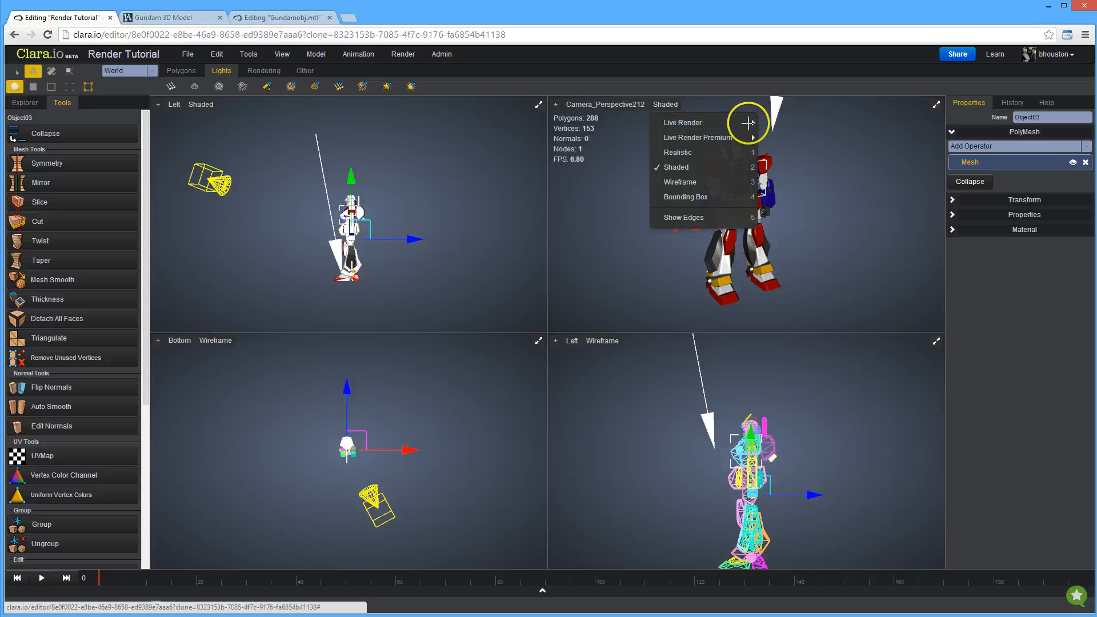
# Step: Switch the camera viewport's shading to Live Render
pyautogui.click(682, 122)
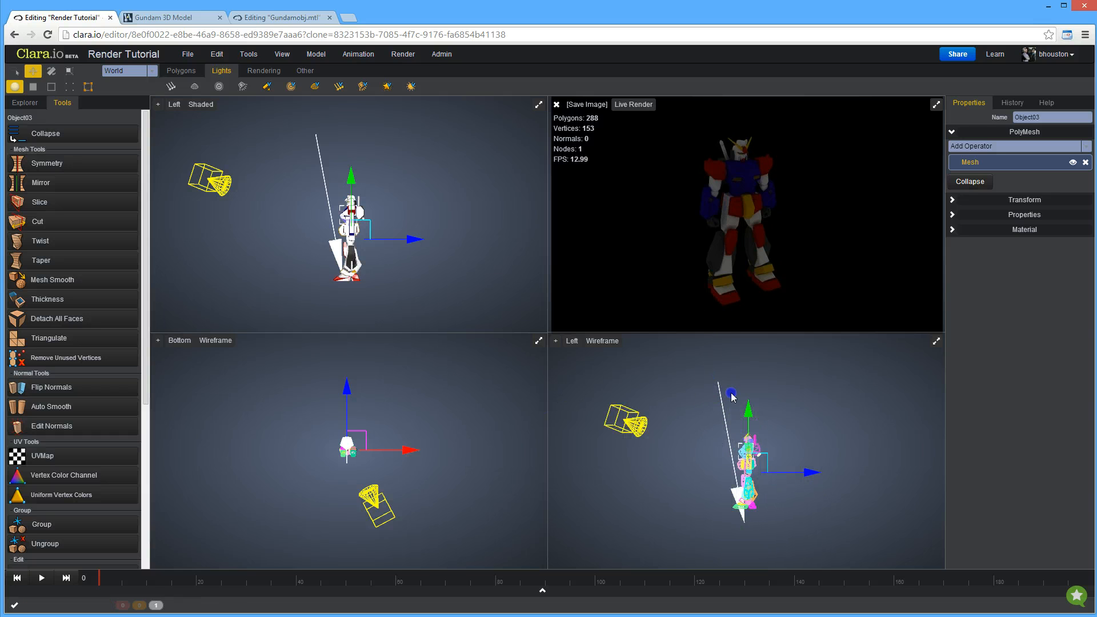
# Step: Select the V-Ray area light, open its settings and tilt it toward the Gundam
pyautogui.click(731, 392)
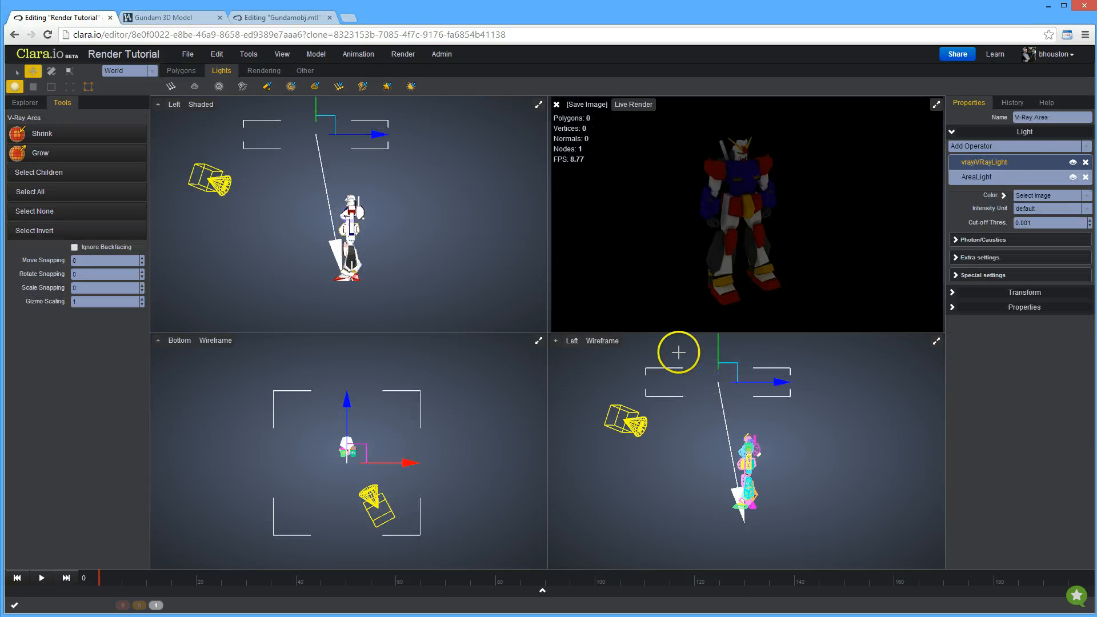
pyautogui.click(975, 177)
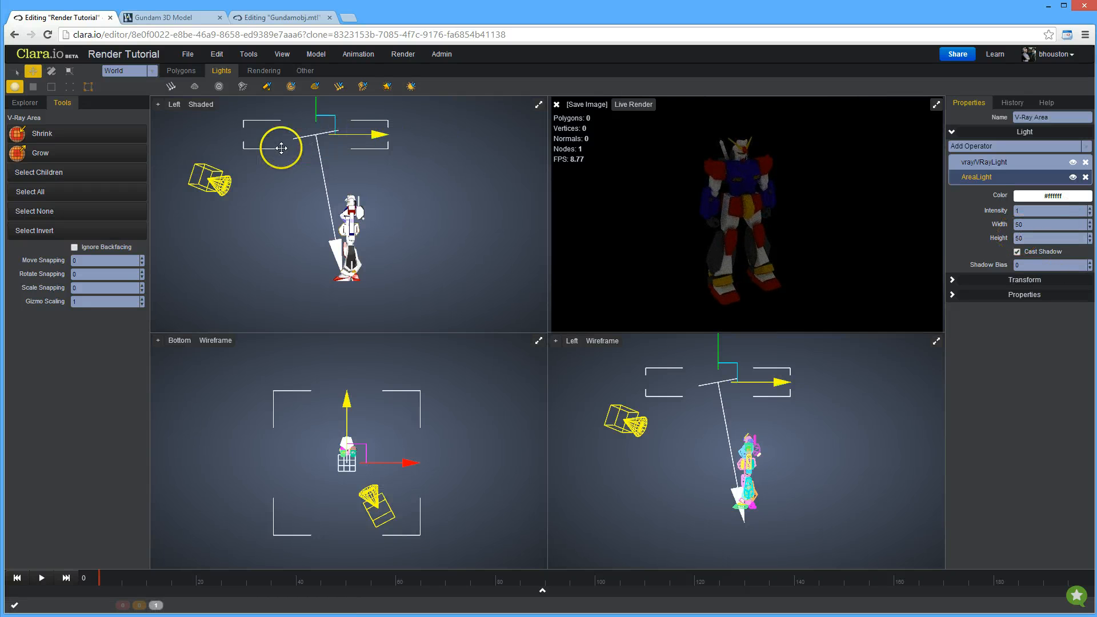
pyautogui.moveTo(280, 147); pyautogui.dragTo(313, 147)
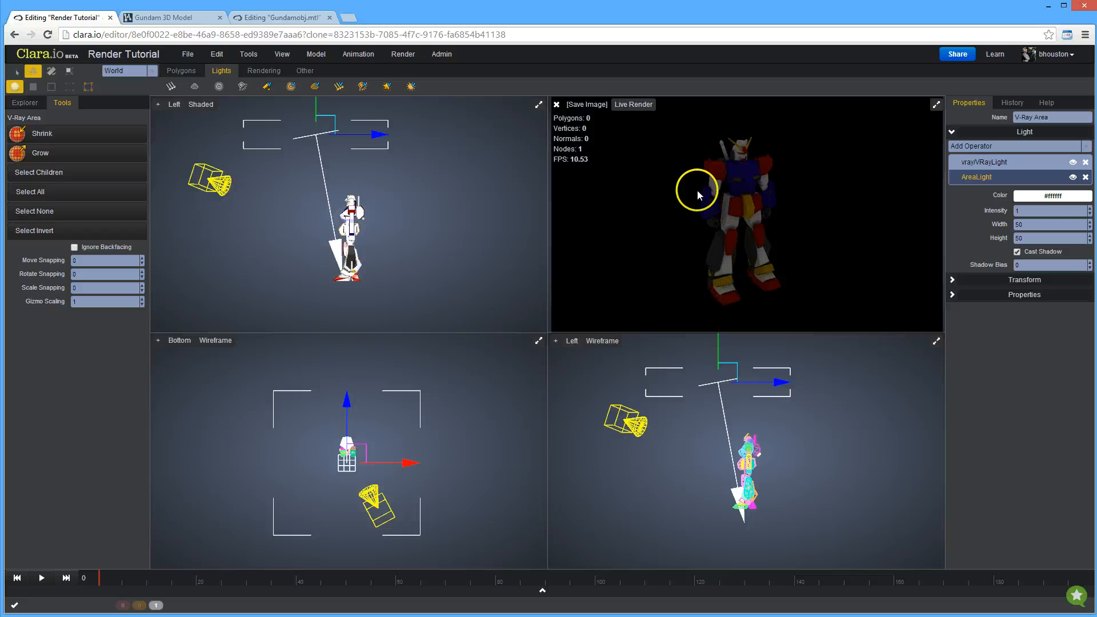
# Step: Set the area light intensity to 17 and move the light above the Gundam
pyautogui.click(1050, 210)
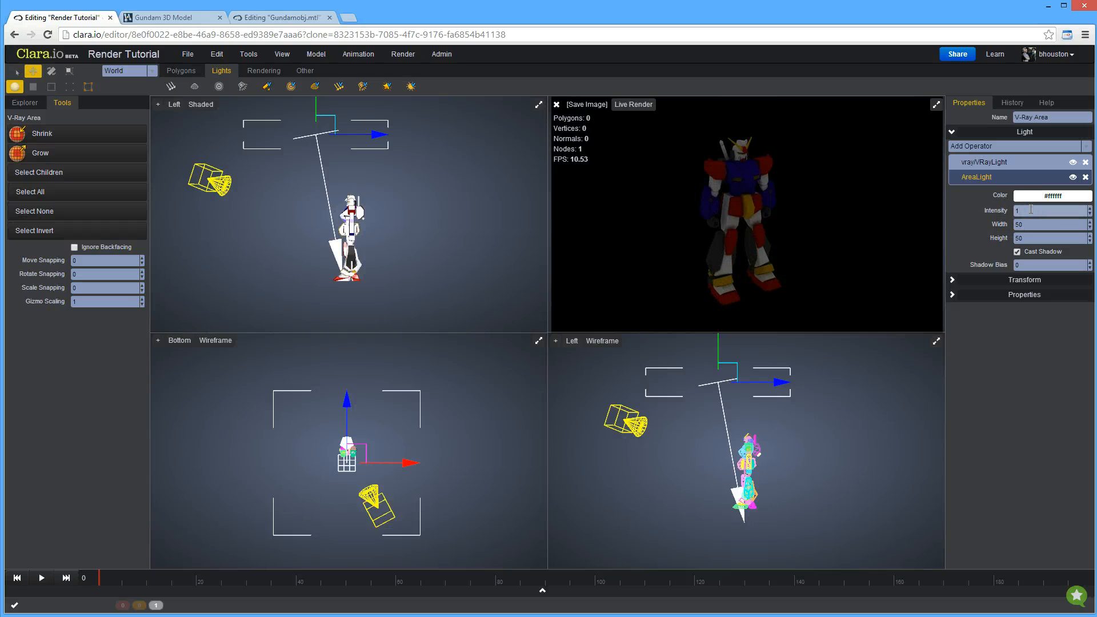
pyautogui.write('10')
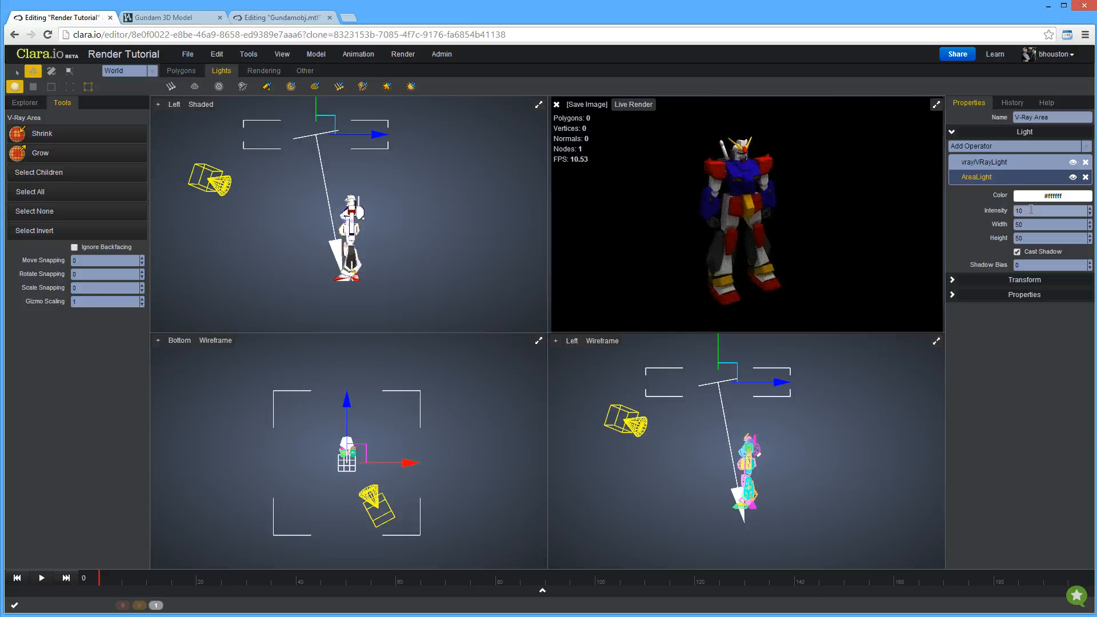
pyautogui.click(1046, 210)
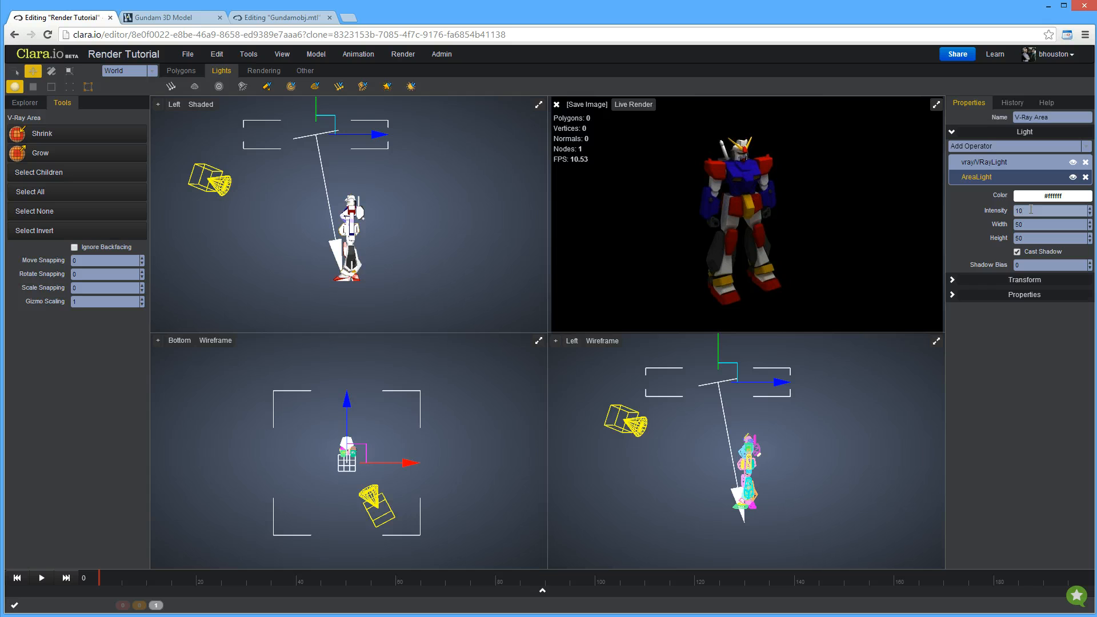
pyautogui.write('17')
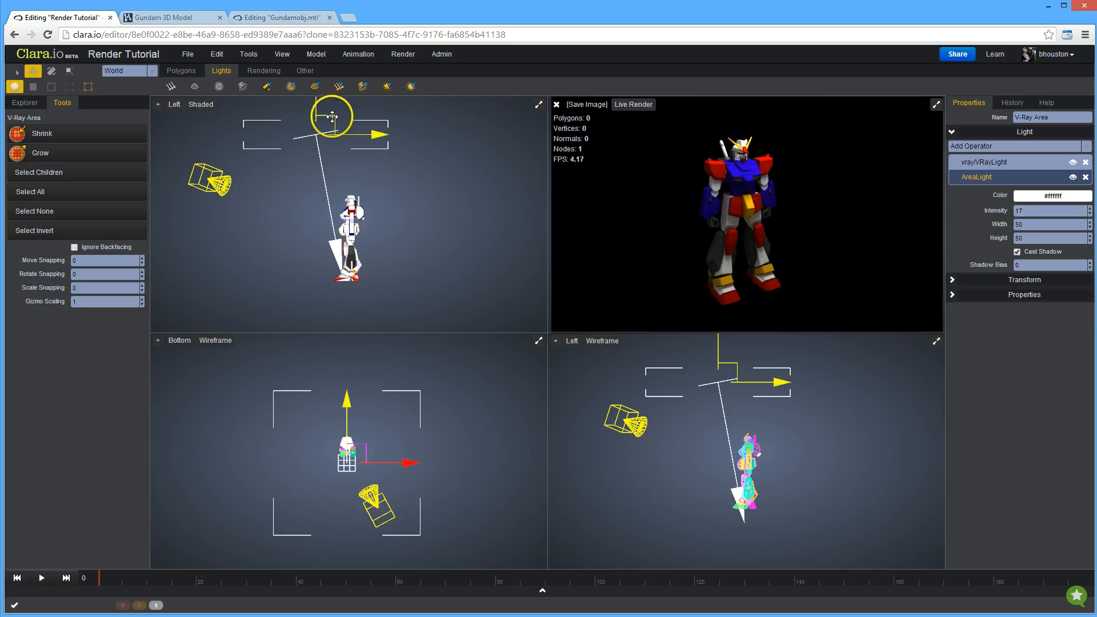
pyautogui.moveTo(331, 115); pyautogui.dragTo(313, 125)
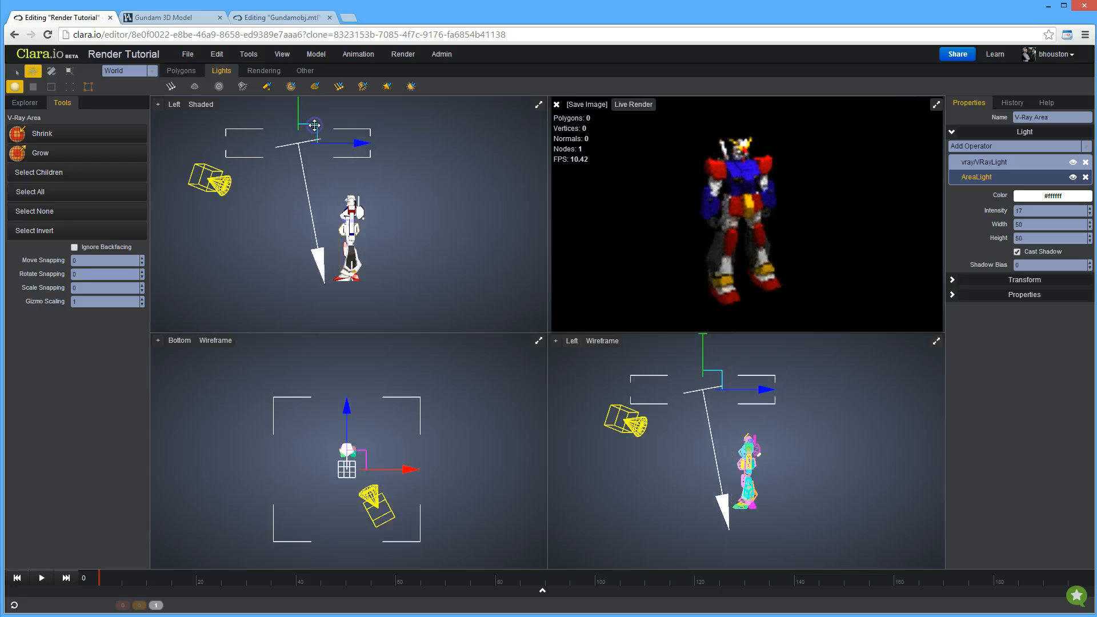
pyautogui.click(32, 71)
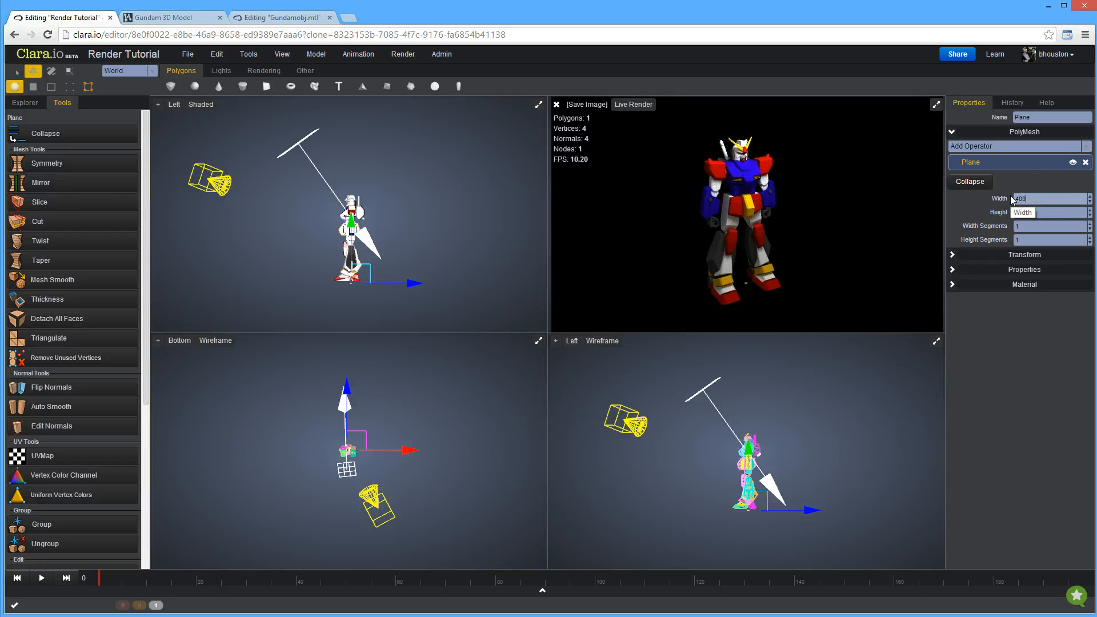
# Step: Size the ground plane to 1000 by 1000 with 4 by 4 segments
pyautogui.write('400')
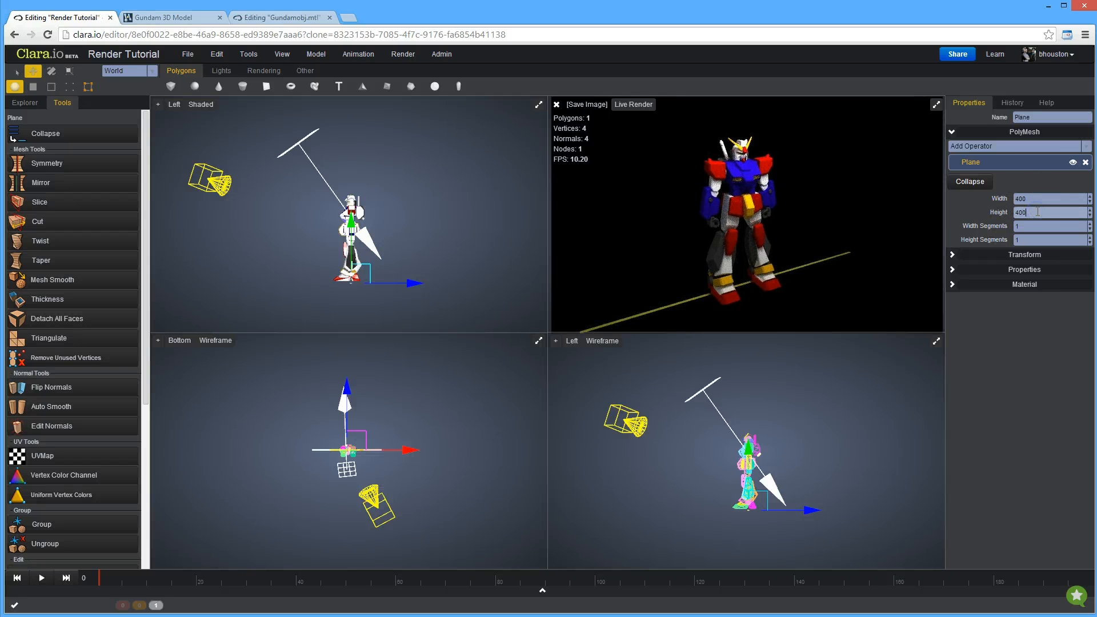
pyautogui.write('4000')
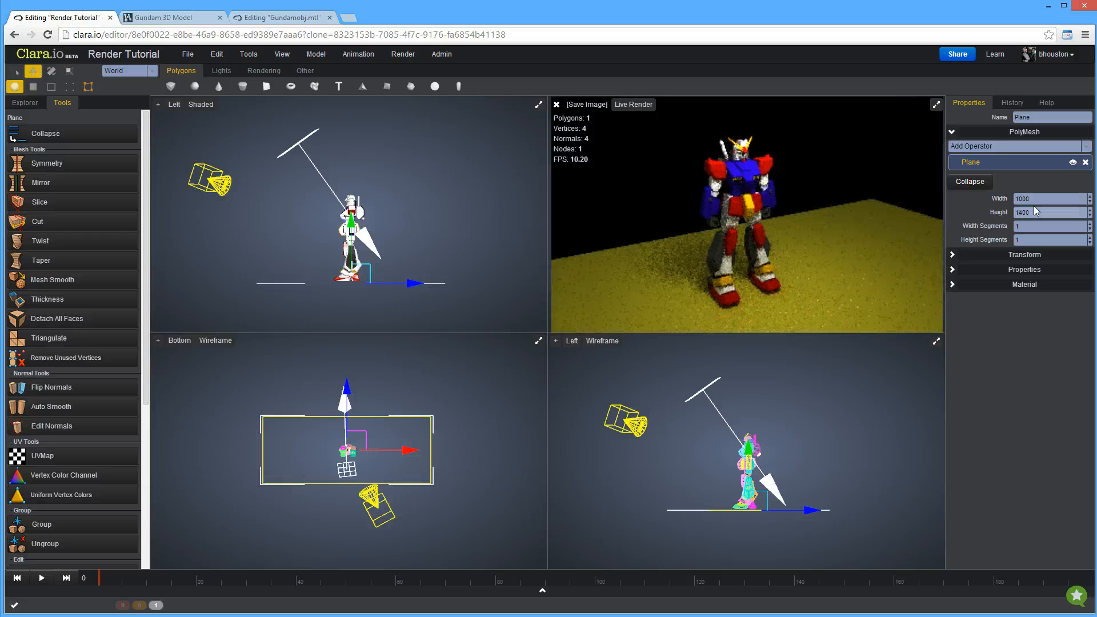
pyautogui.write('1000')
pyautogui.click(1049, 239)
pyautogui.write('4')
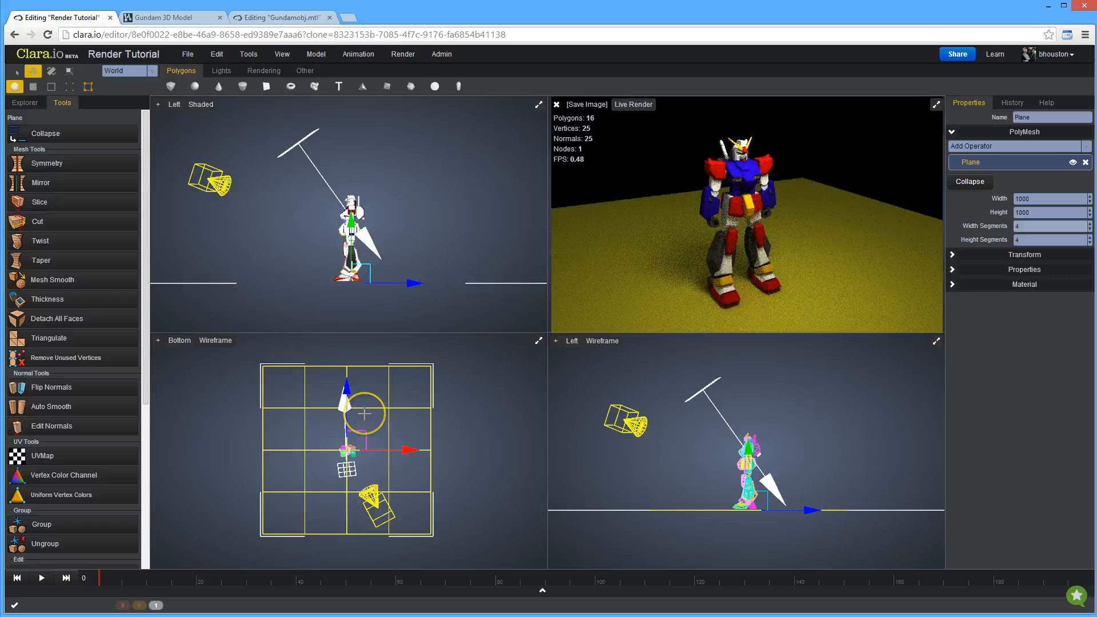
pyautogui.moveTo(196, 293)
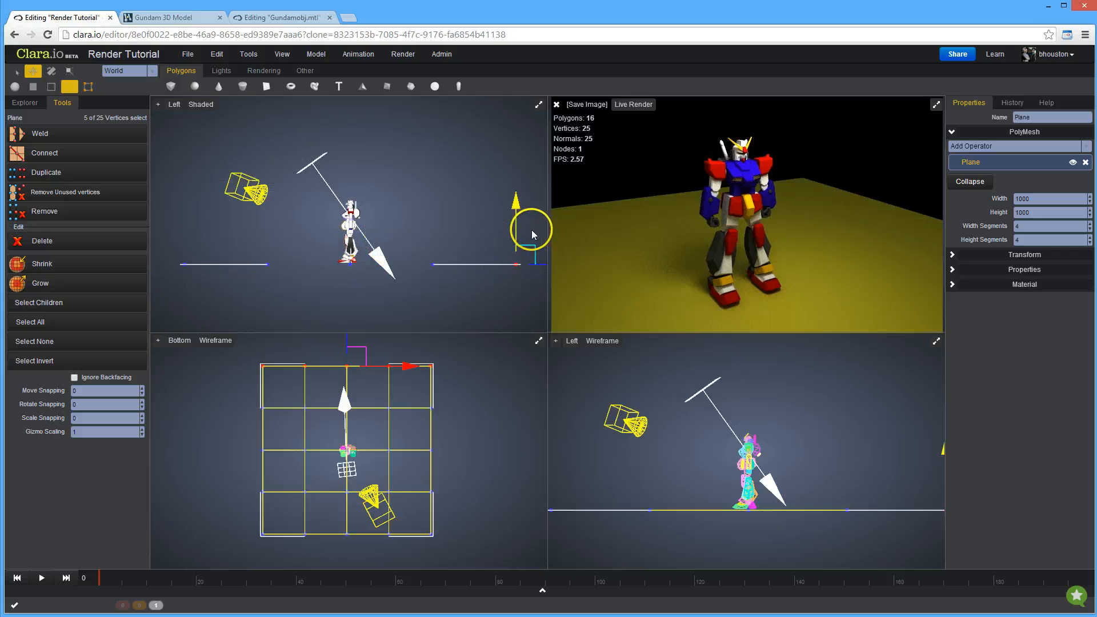
# Step: Drag the plane's back-edge vertices upward into a backdrop wall behind the Gundam
pyautogui.moveTo(532, 235); pyautogui.dragTo(506, 105)
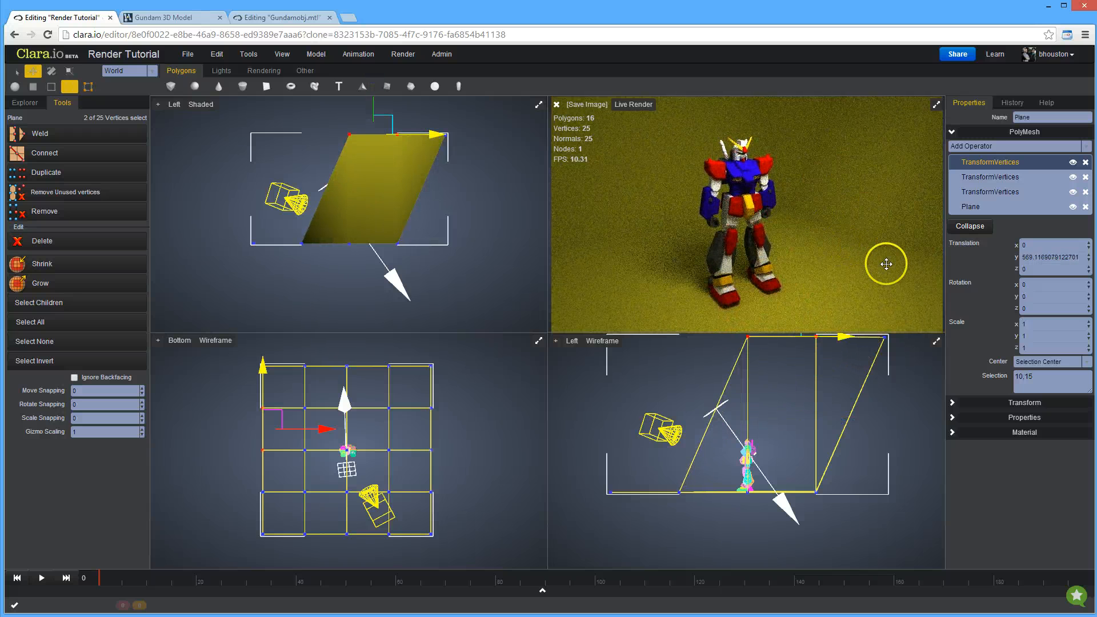
pyautogui.moveTo(857, 219)
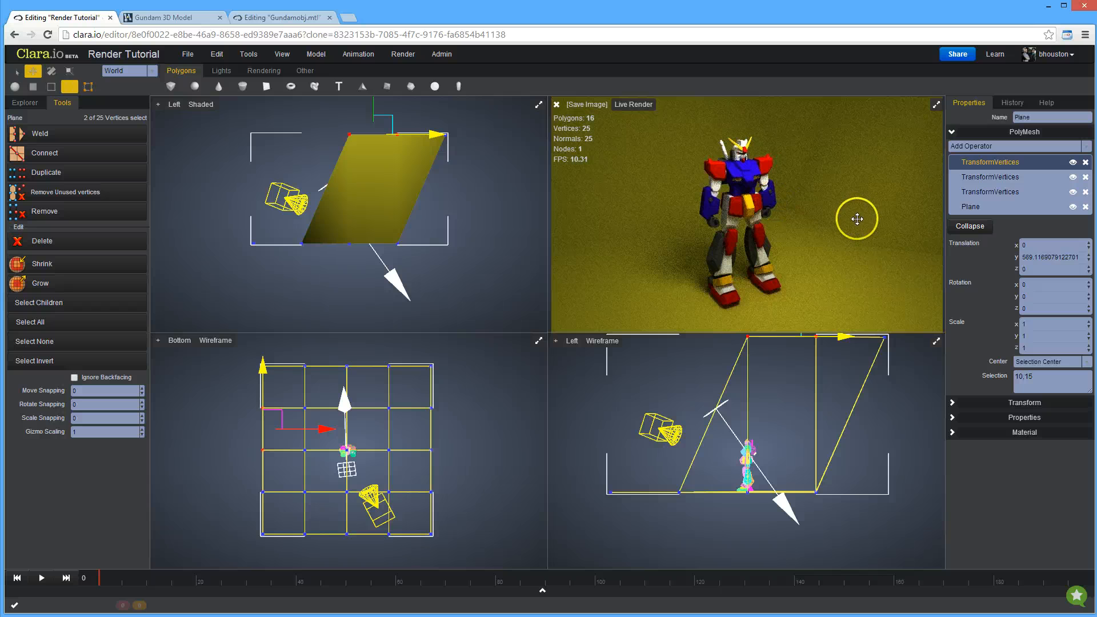
pyautogui.moveTo(820, 116)
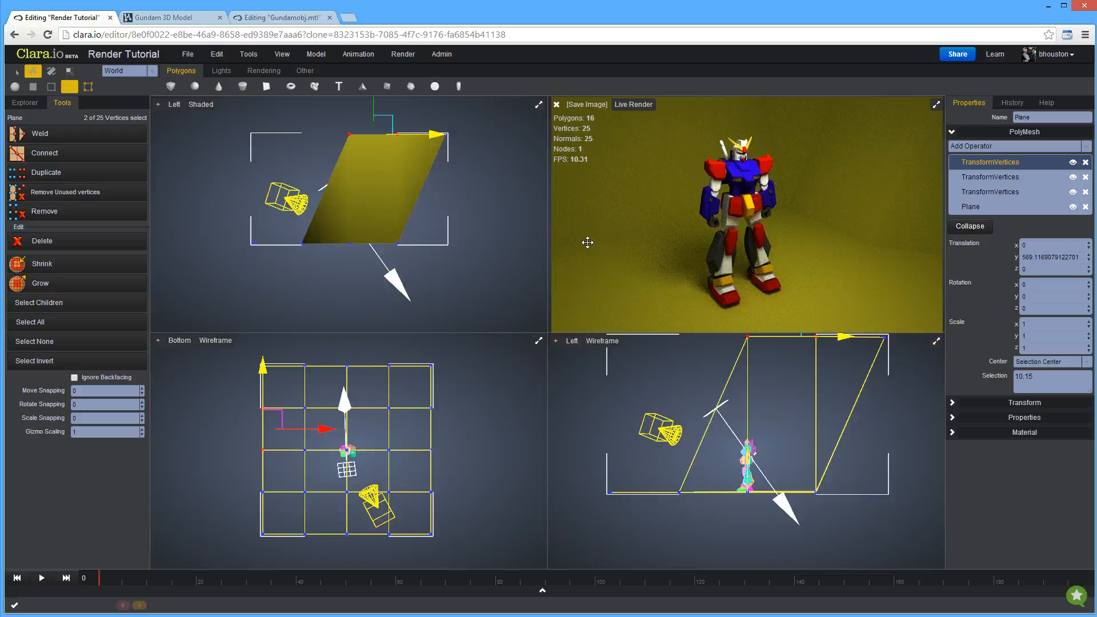
# Step: Adjust the bend vertices in the Left viewport into a smooth floor-to-wall curve
pyautogui.moveTo(587, 242); pyautogui.dragTo(571, 232)
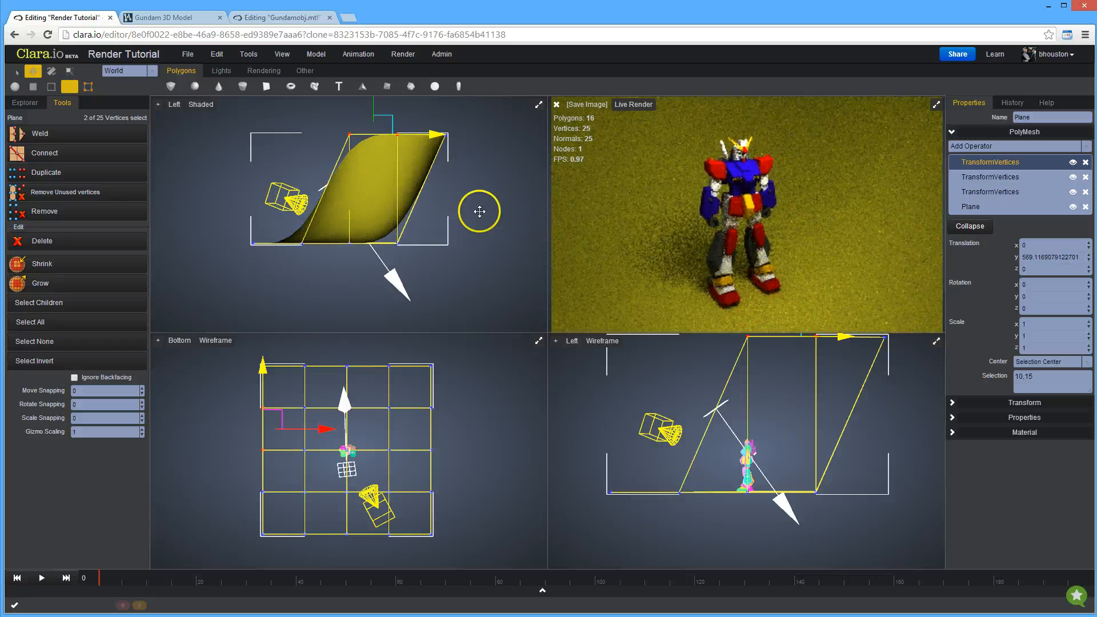
pyautogui.click(174, 104)
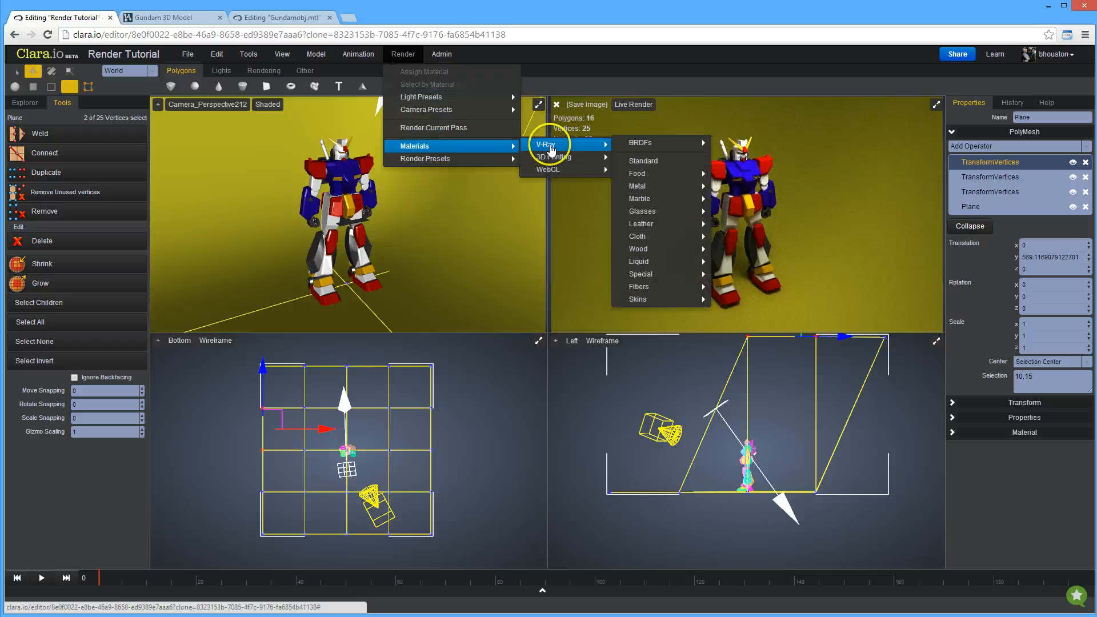
pyautogui.moveTo(643, 161)
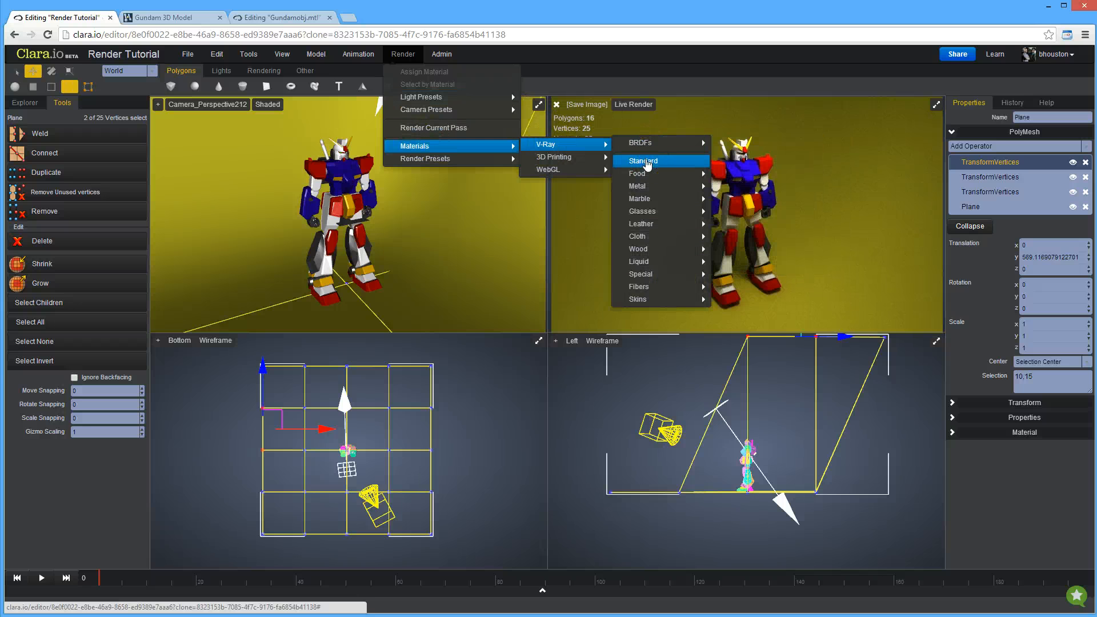
# Step: Apply a V-Ray Standard material to the backdrop with a soft grey diffuse colour
pyautogui.click(642, 161)
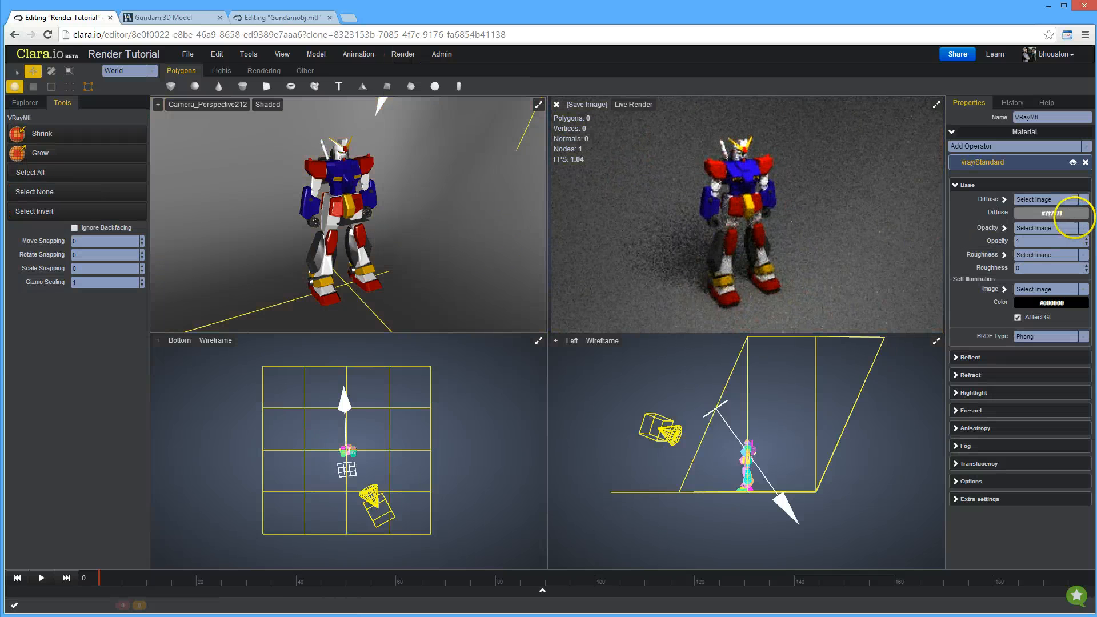
pyautogui.click(1050, 213)
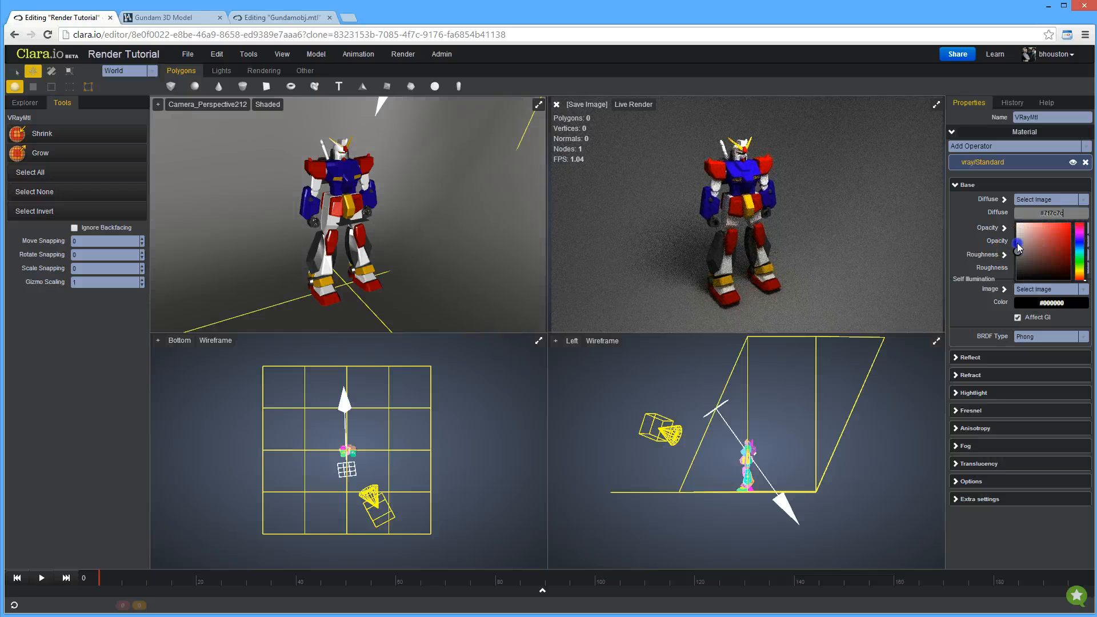
pyautogui.click(1014, 240)
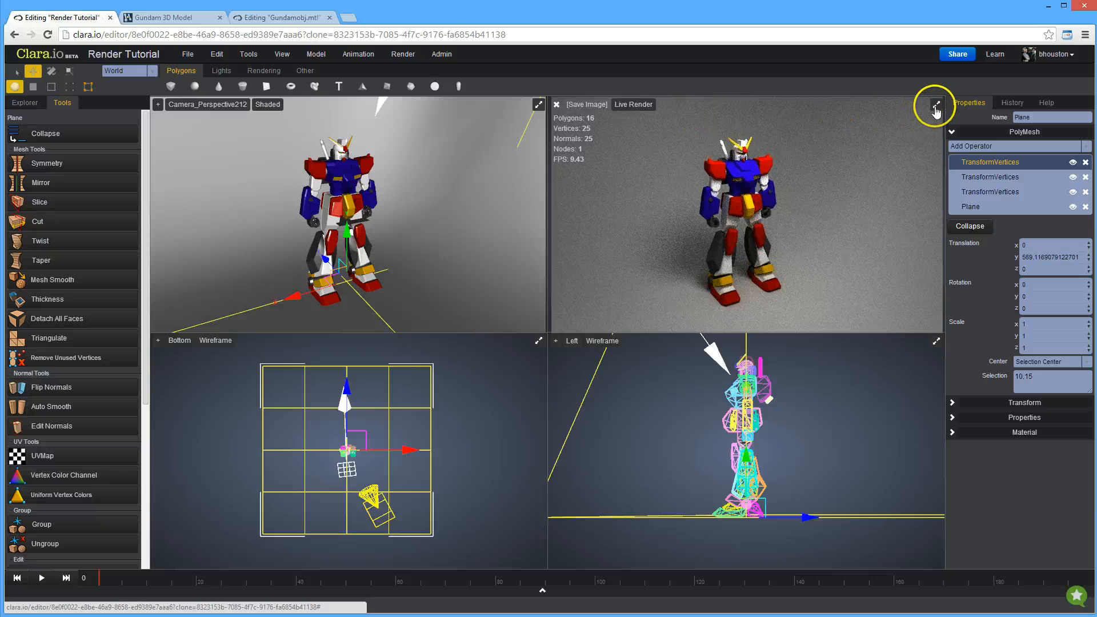
# Step: Maximize the camera viewport and switch it to Live Render Premium Standard
pyautogui.click(936, 104)
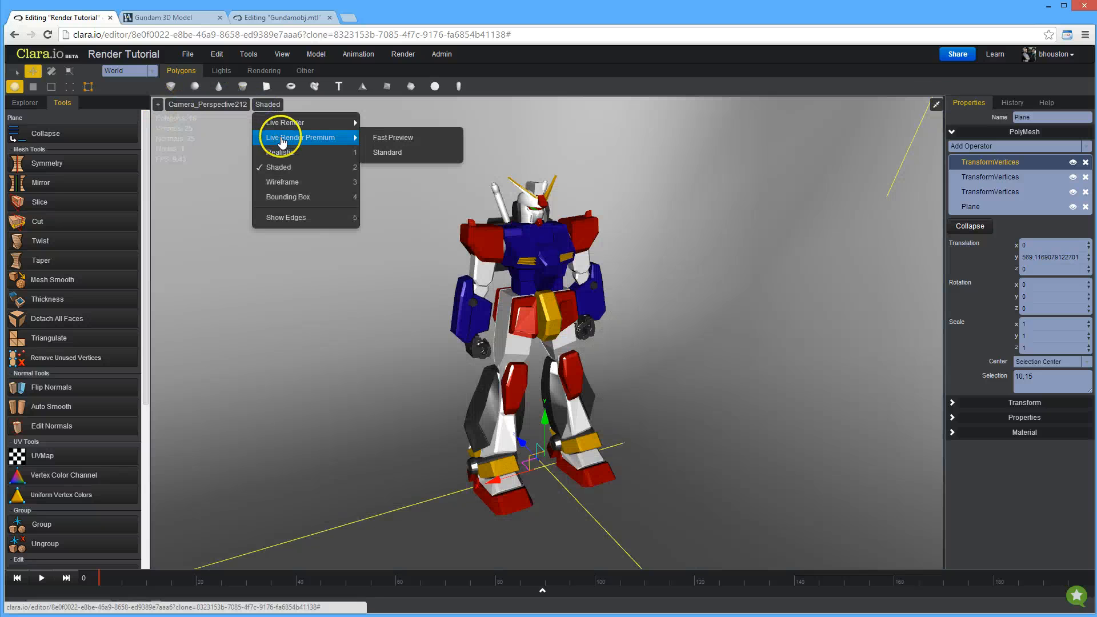
pyautogui.click(393, 137)
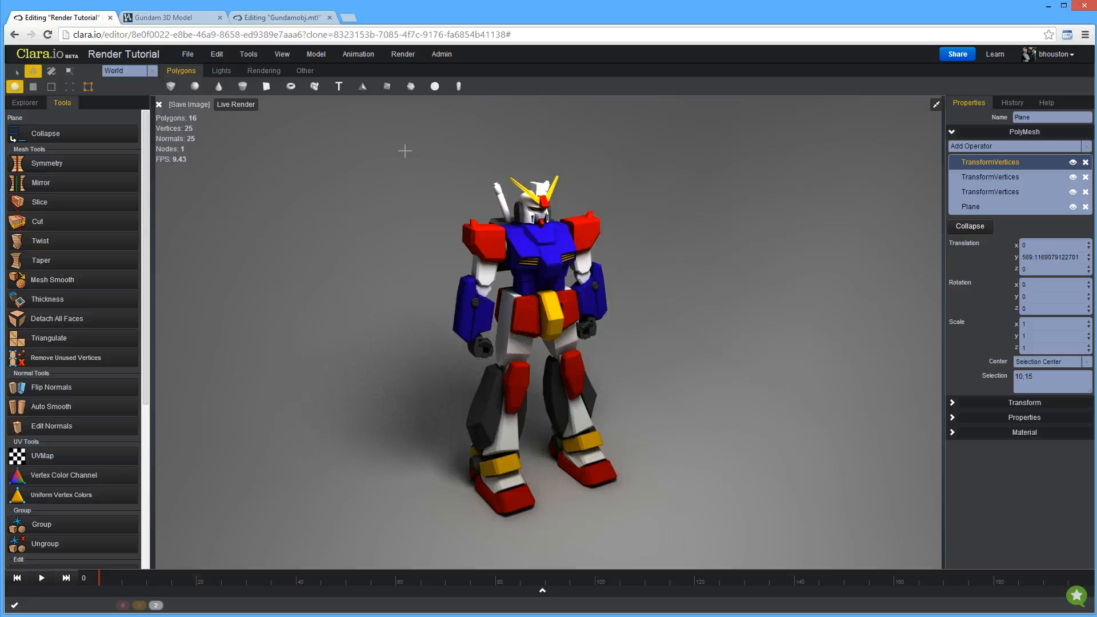
pyautogui.click(426, 161)
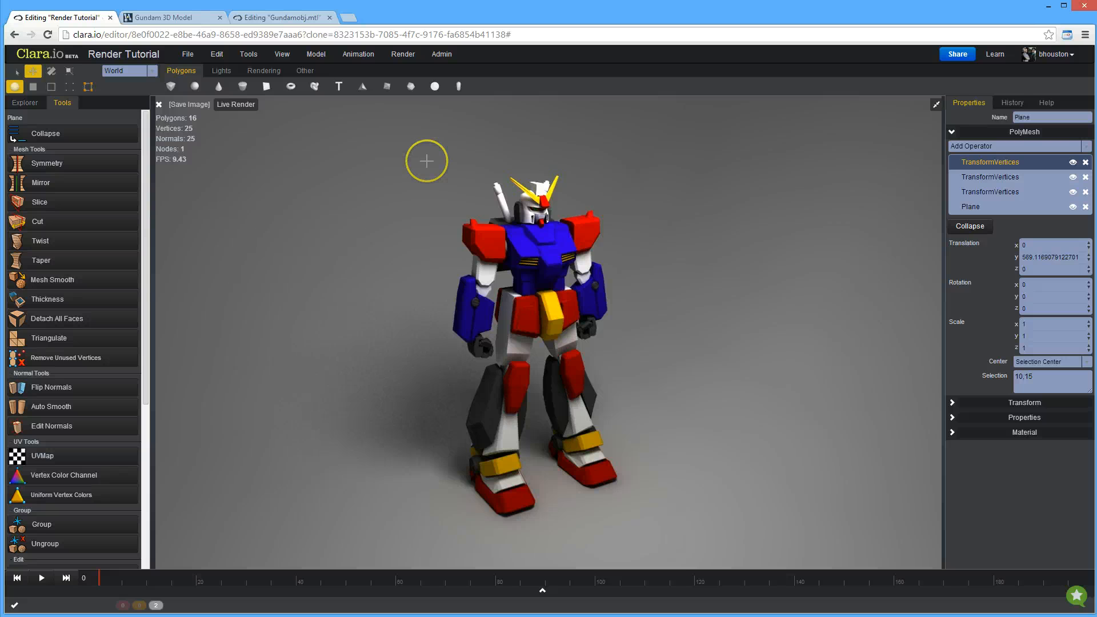
pyautogui.moveTo(358, 442)
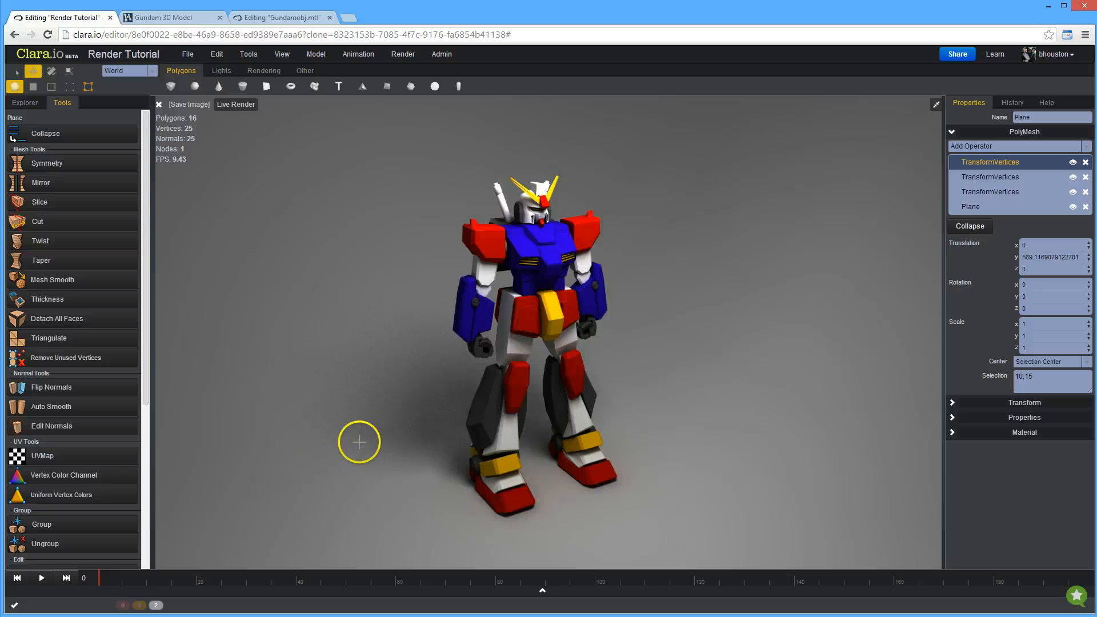